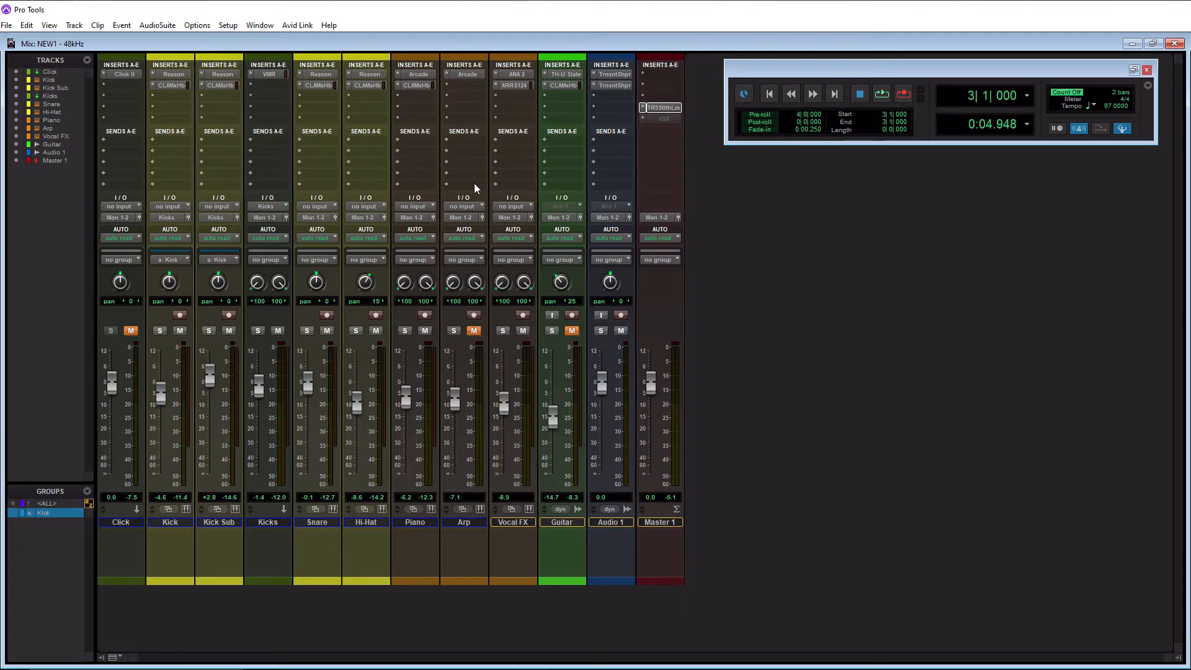
mouse_move(634, 232)
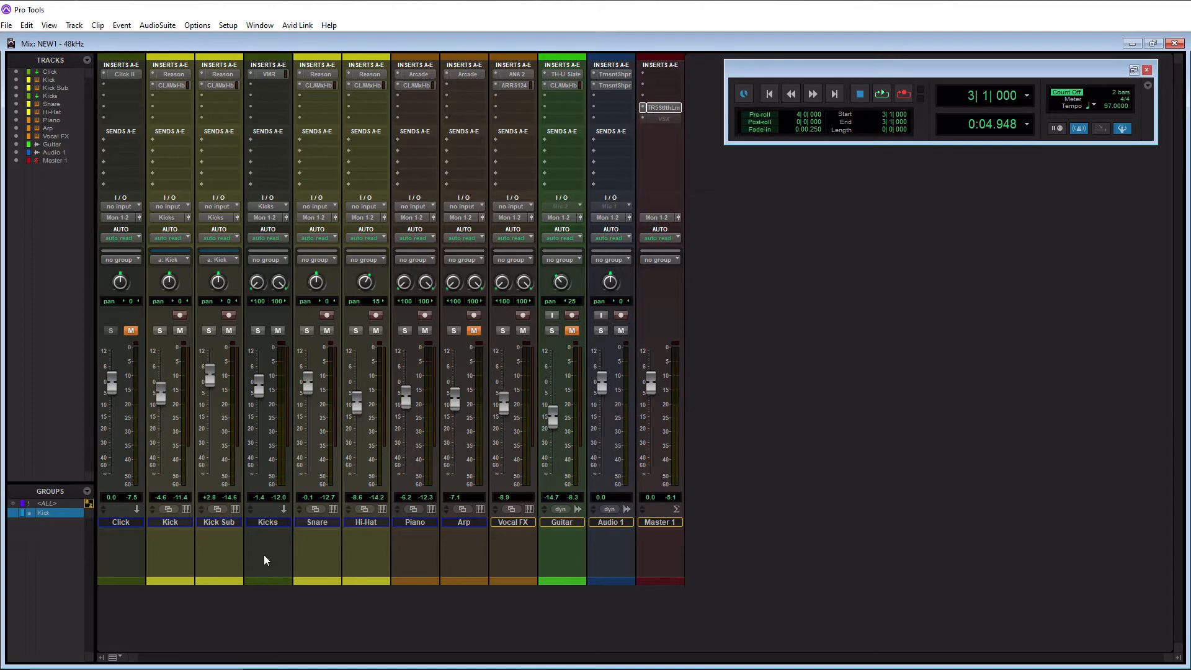
mouse_move(263, 533)
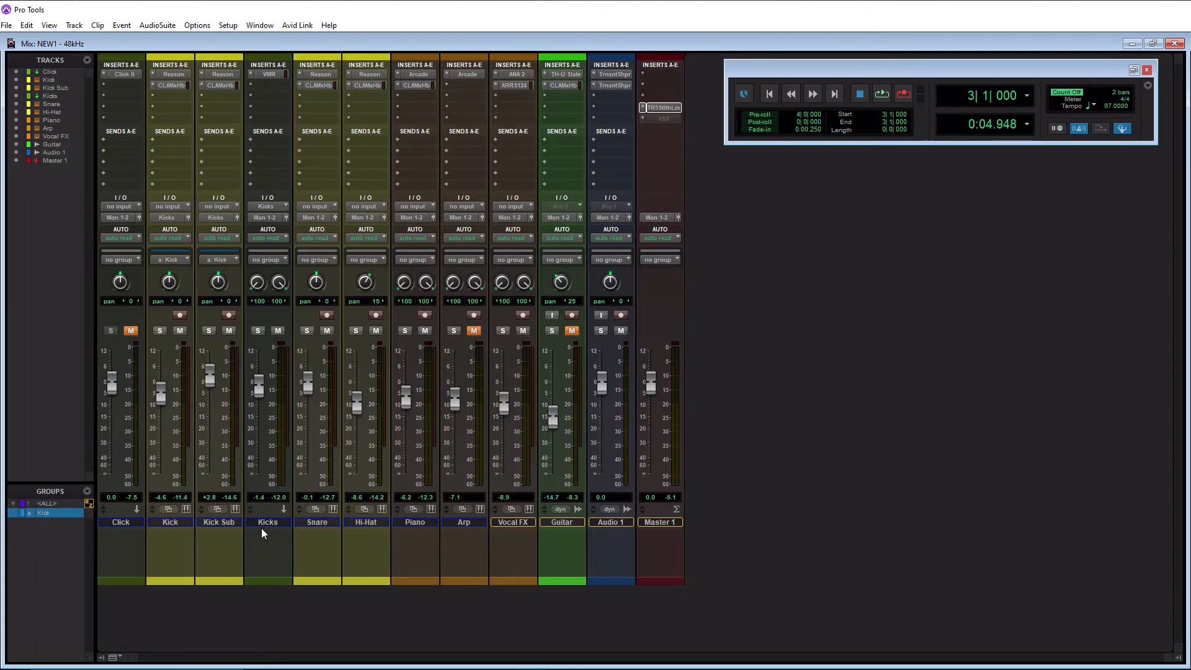
mouse_move(267, 542)
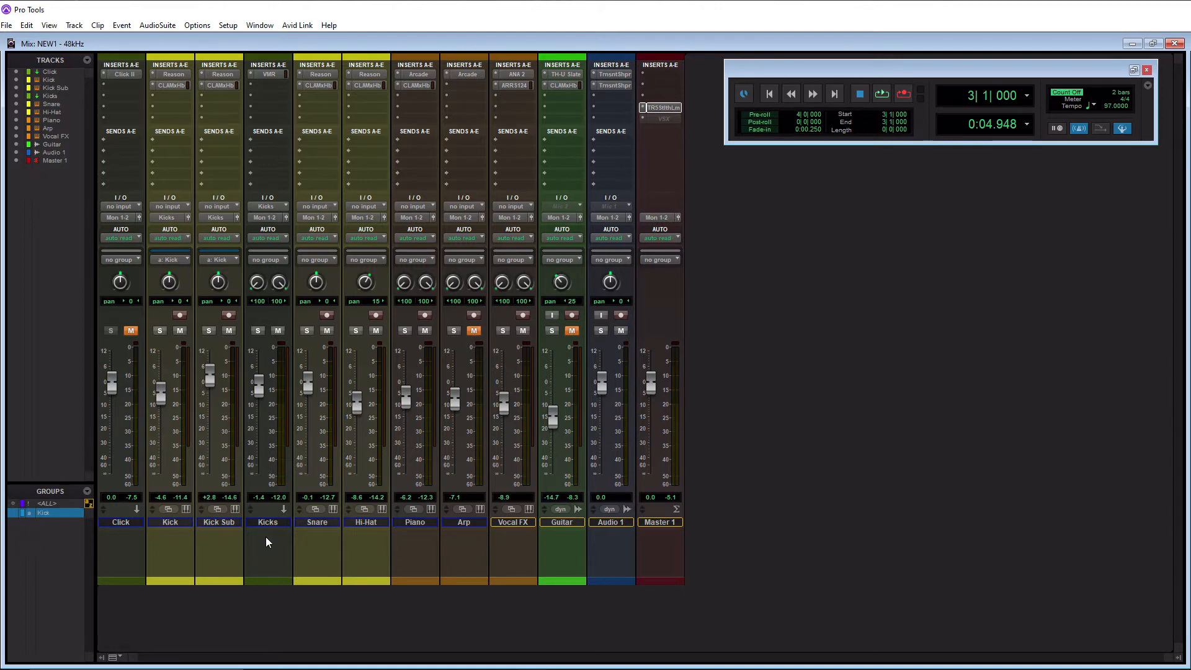
mouse_move(327, 525)
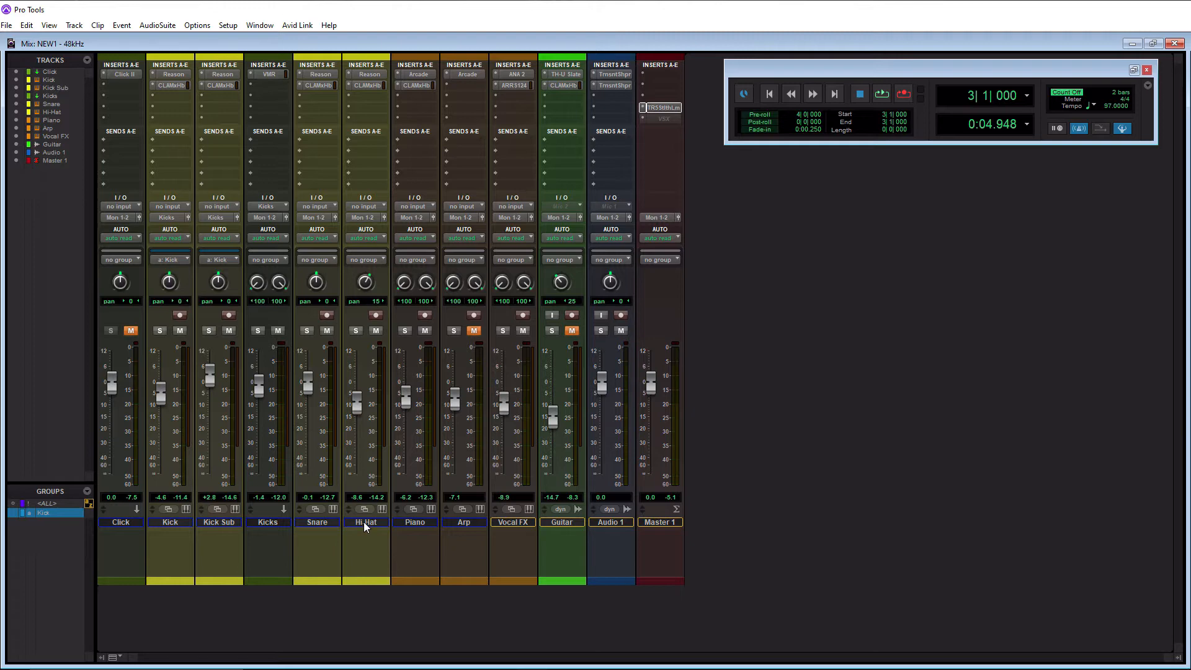
Create a stereo aux input track named 'Drum Bus' placed after the Hi-Hat track.
left_click(366, 522)
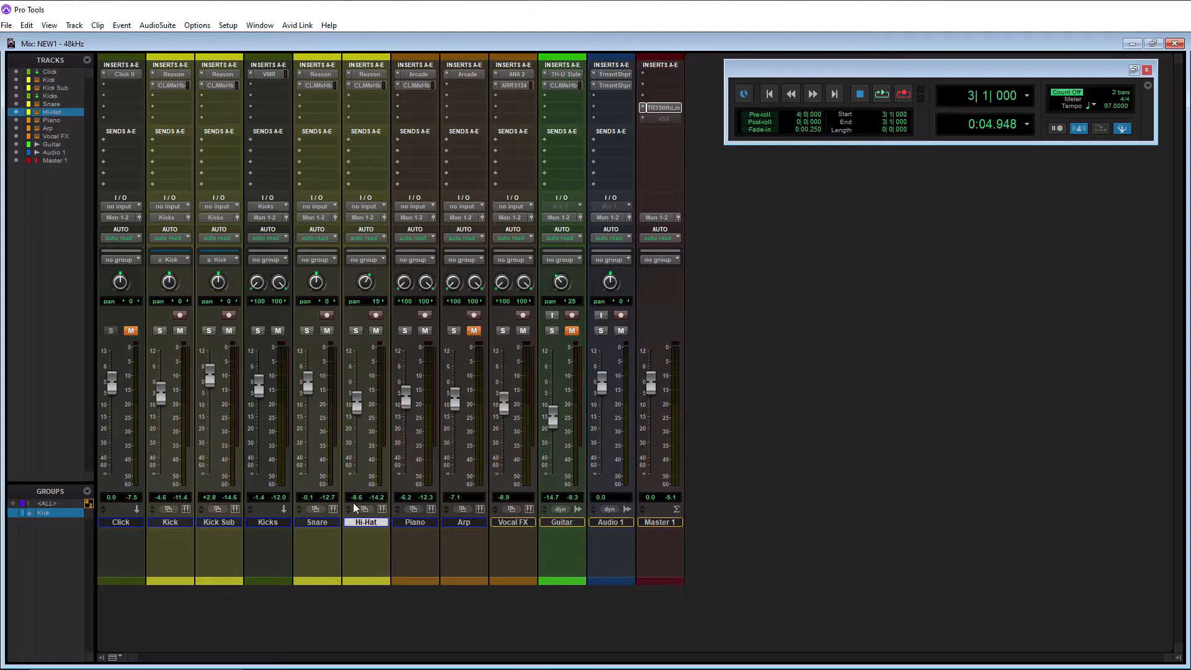
left_click(73, 25)
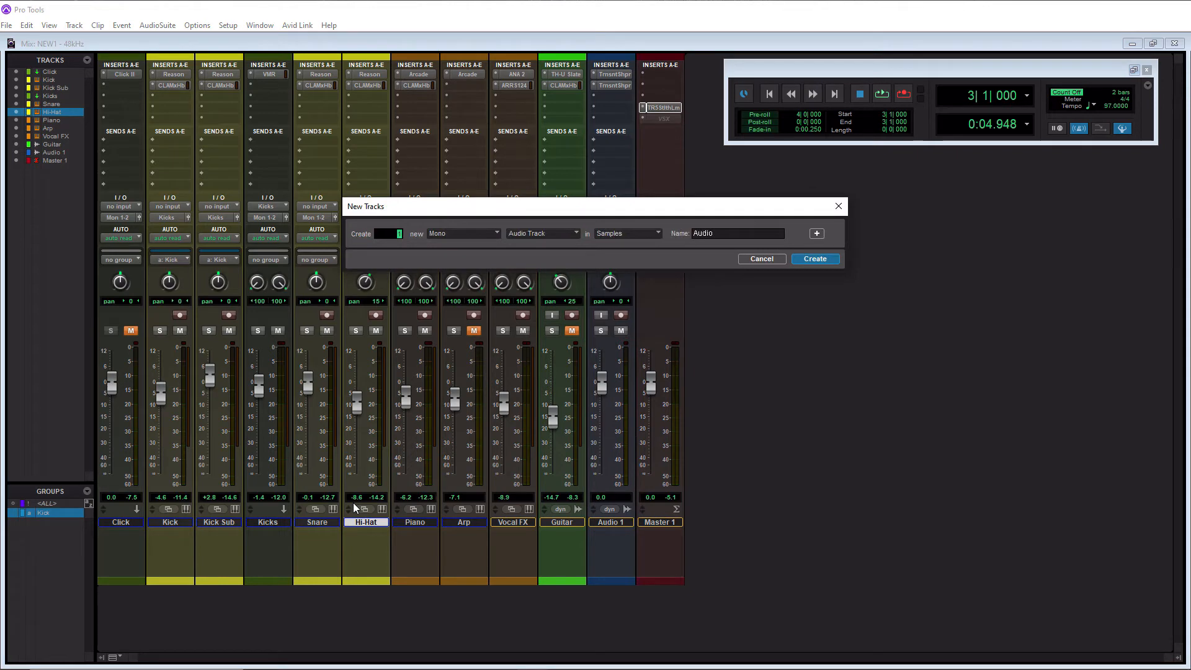
mouse_move(370, 357)
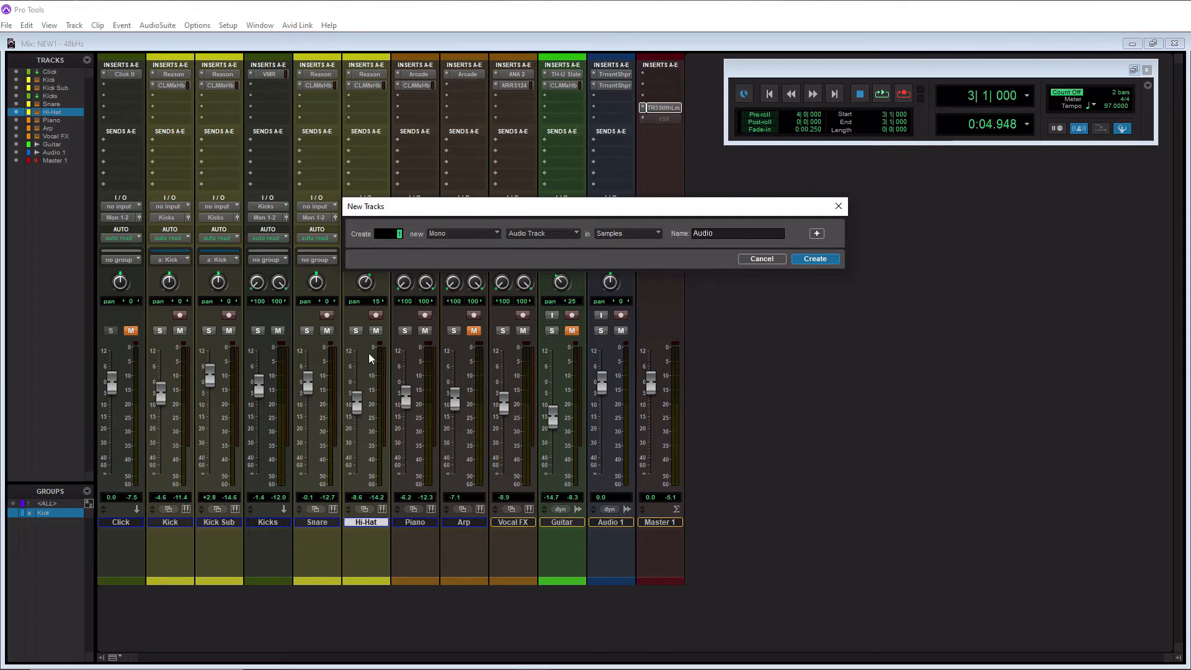
left_click(542, 233)
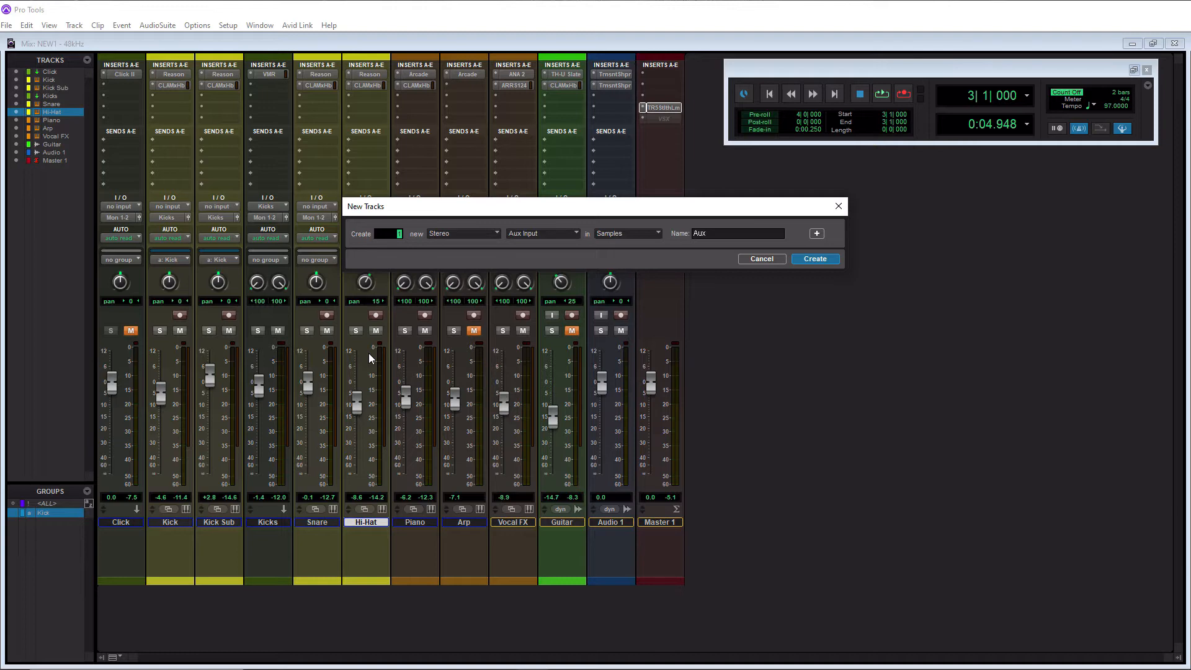
mouse_move(808, 286)
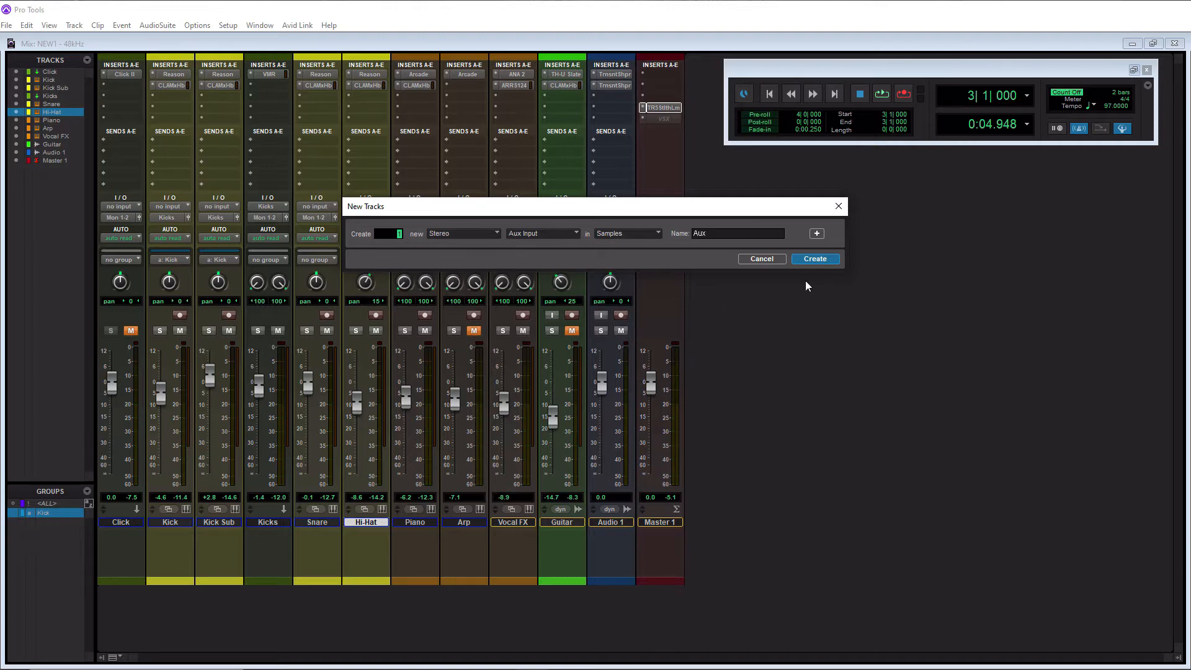
left_click(736, 233)
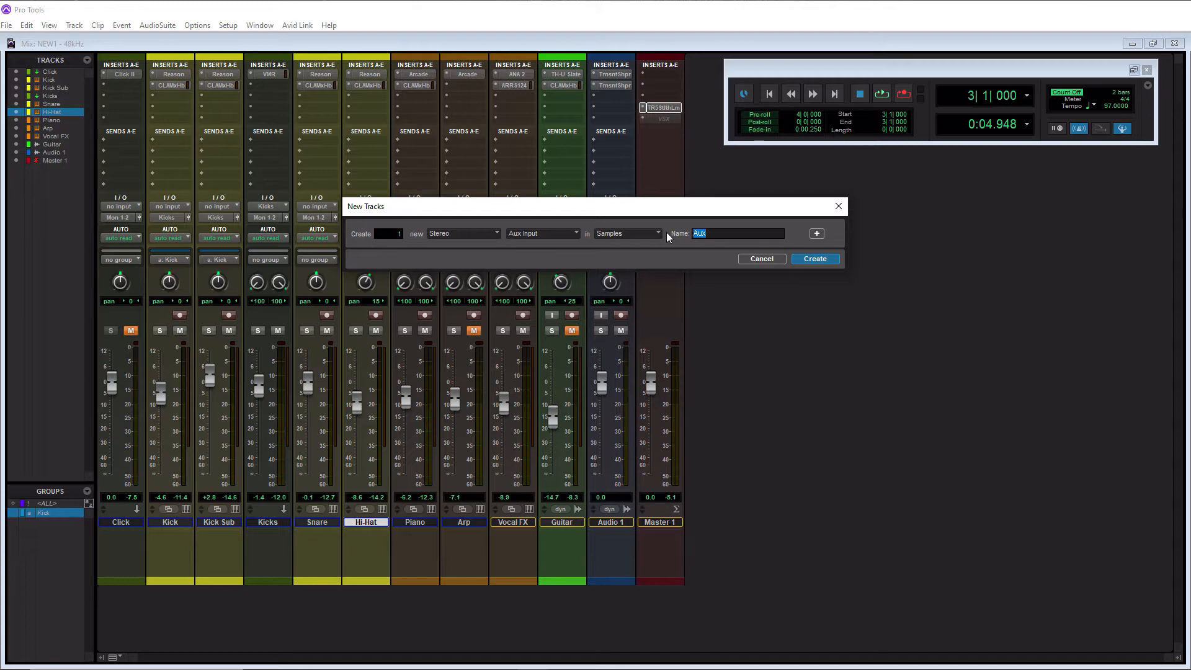
type("Drum Bus")
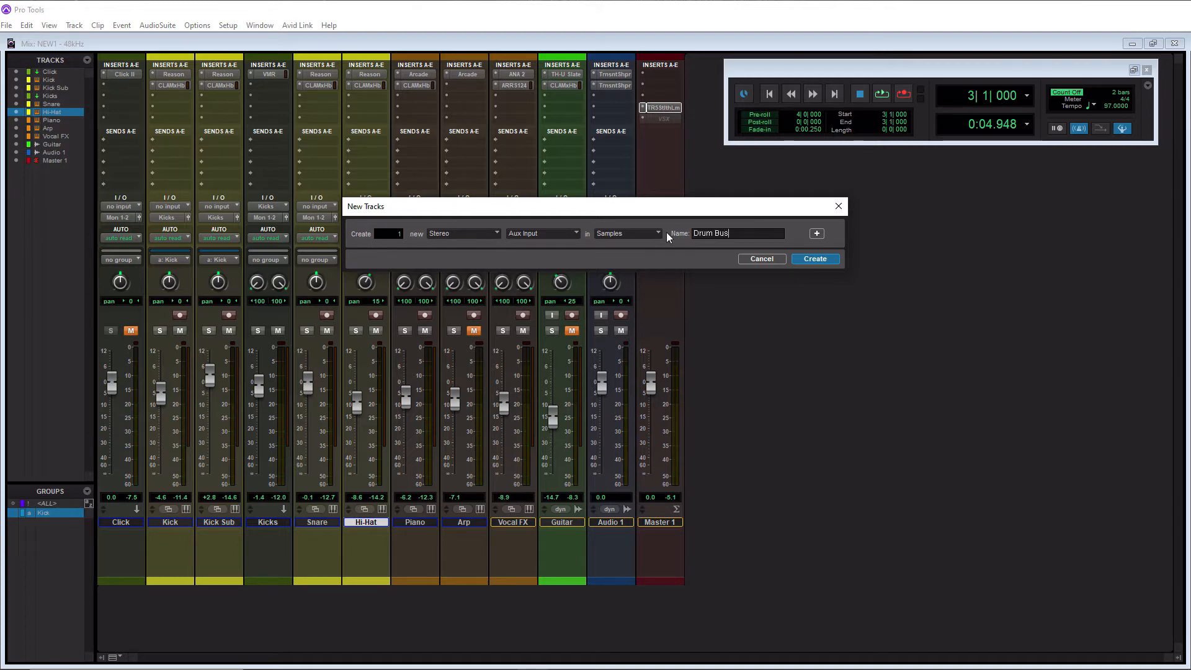
left_click(815, 258)
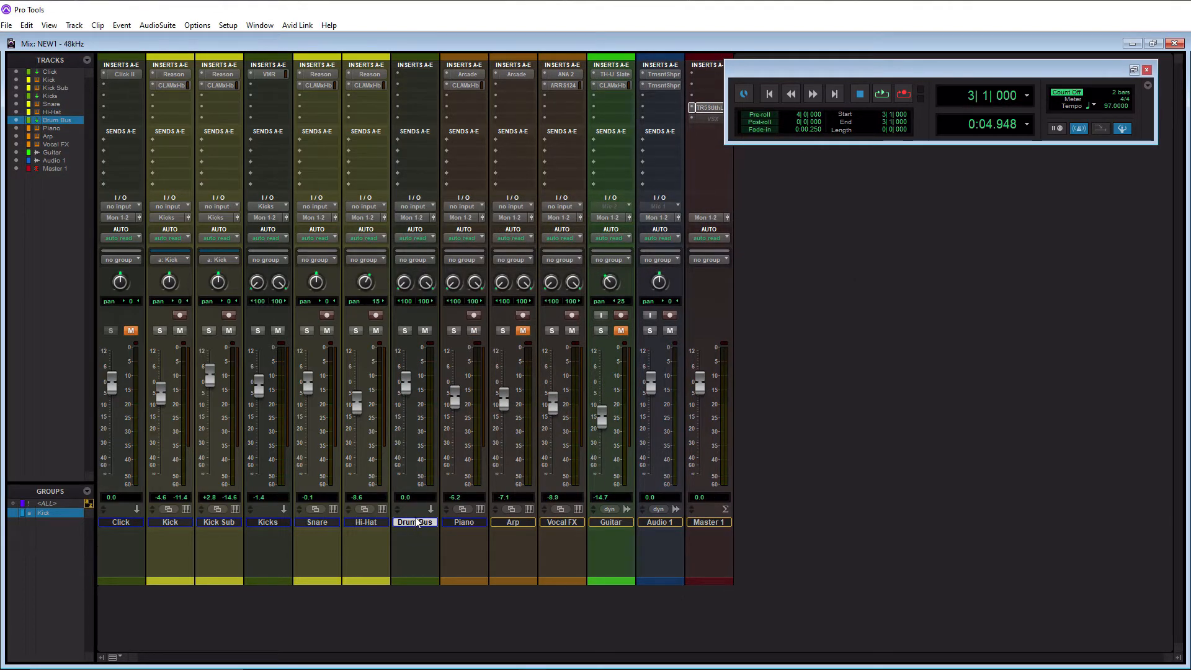
mouse_move(404, 282)
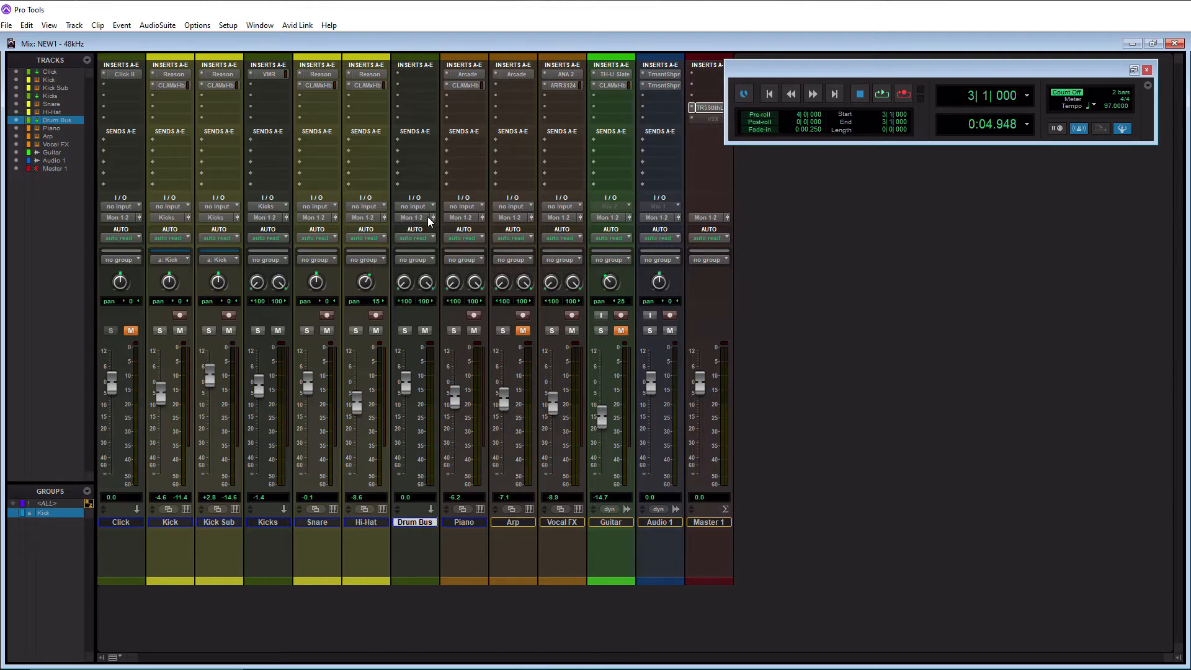
mouse_move(424, 226)
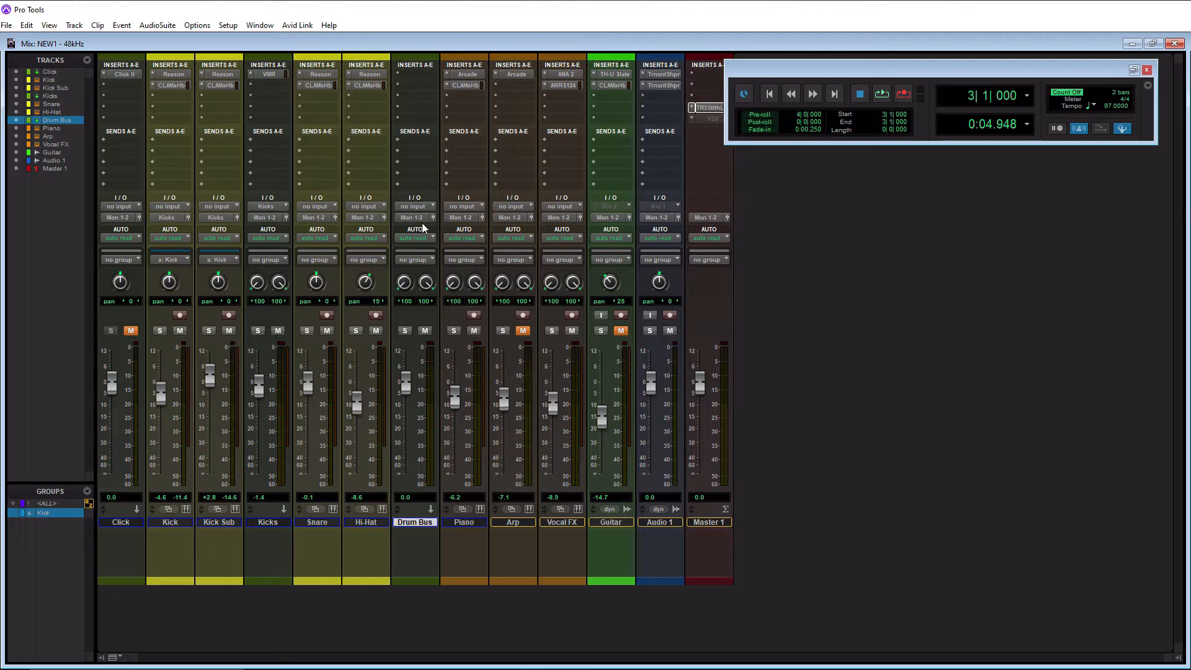
mouse_move(416, 214)
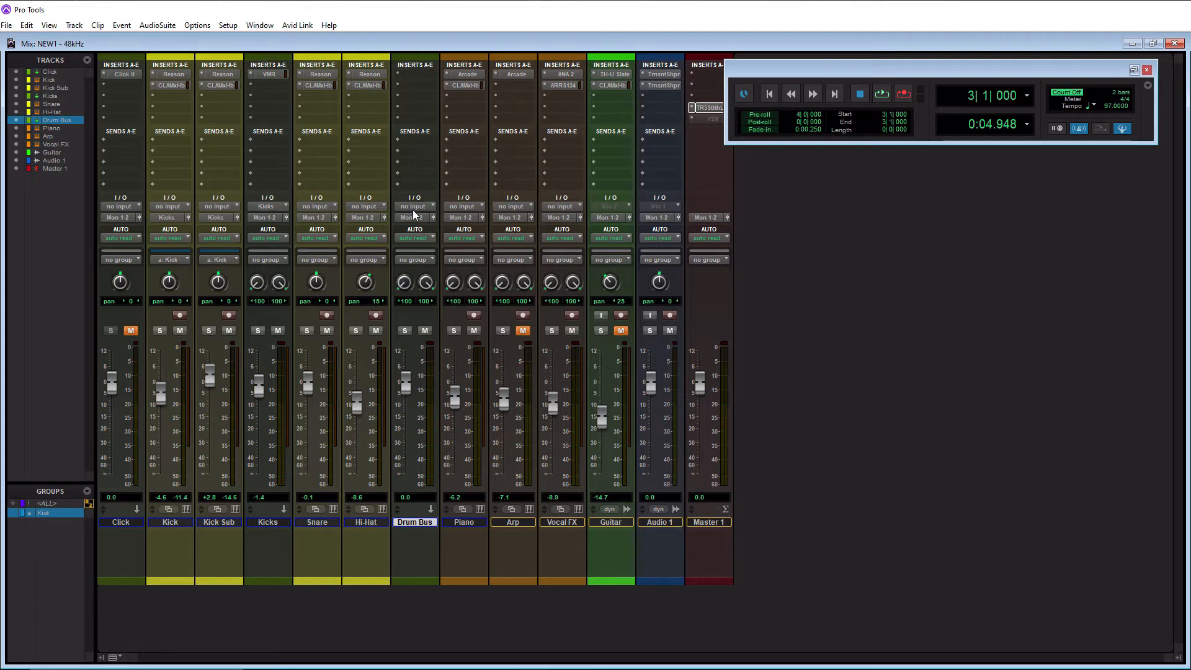
Set the Drum Bus track's input to Bus 3-4 (Stereo).
left_click(412, 206)
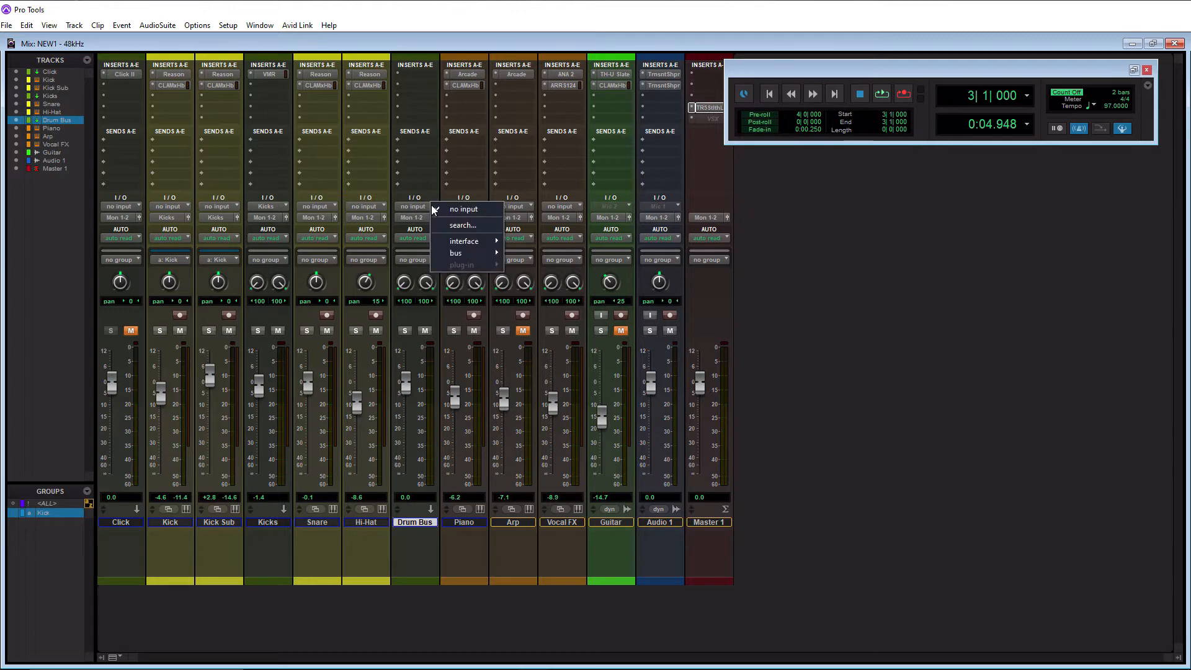
mouse_move(460, 253)
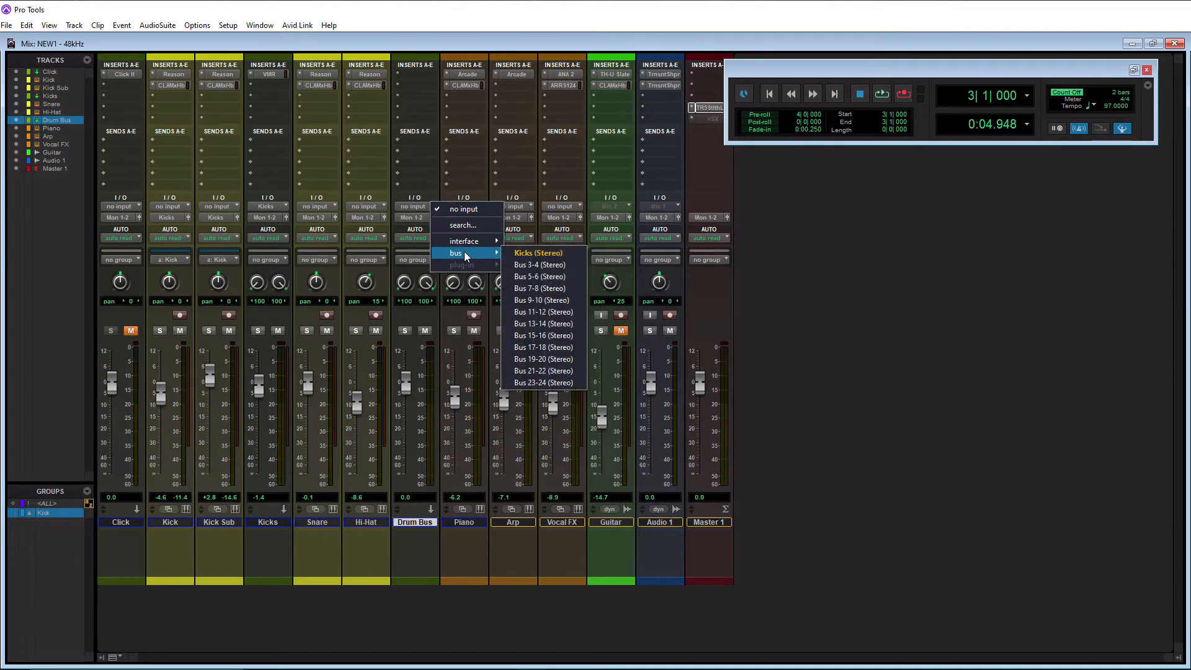
mouse_move(539, 265)
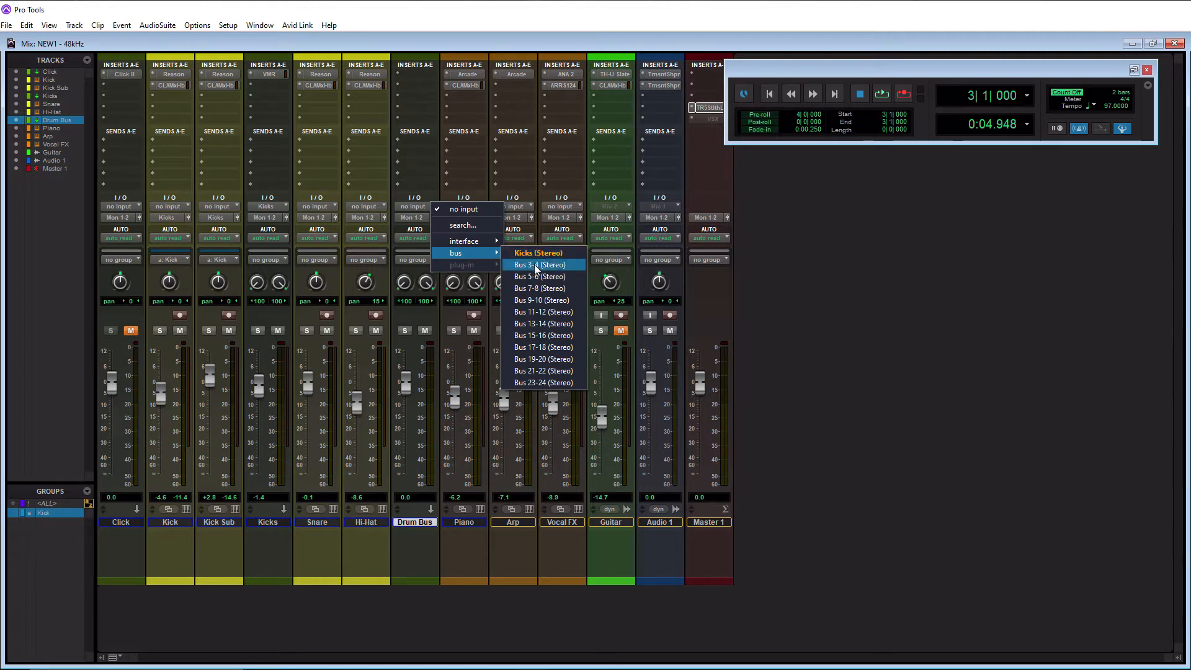
left_click(539, 264)
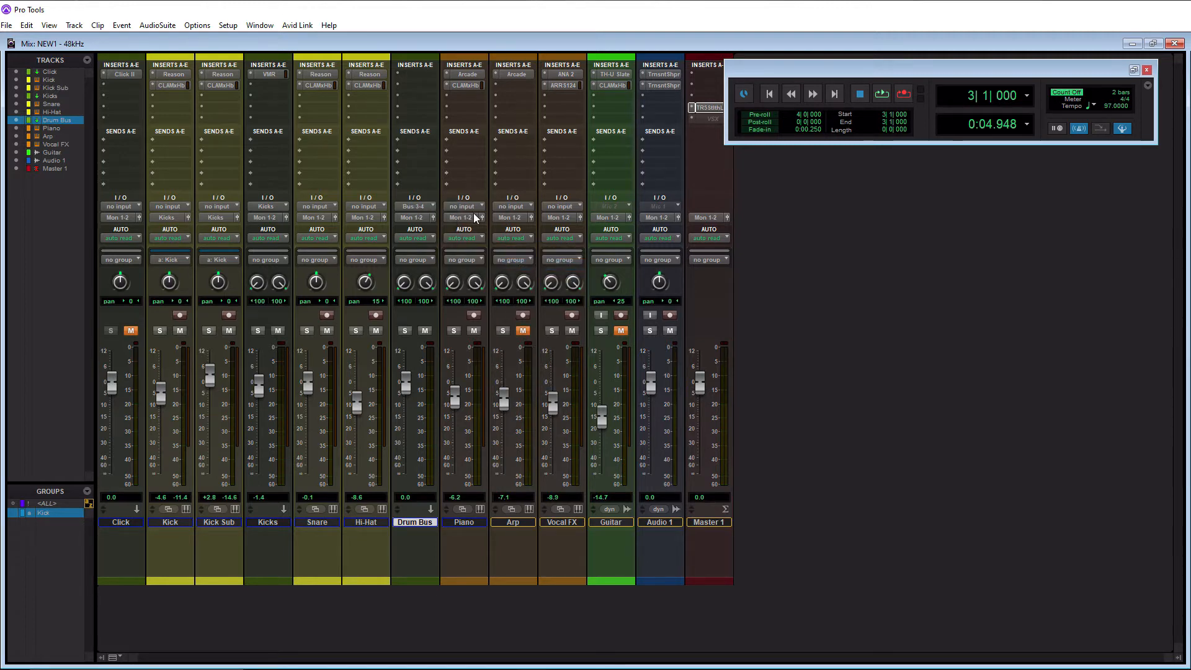
mouse_move(420, 219)
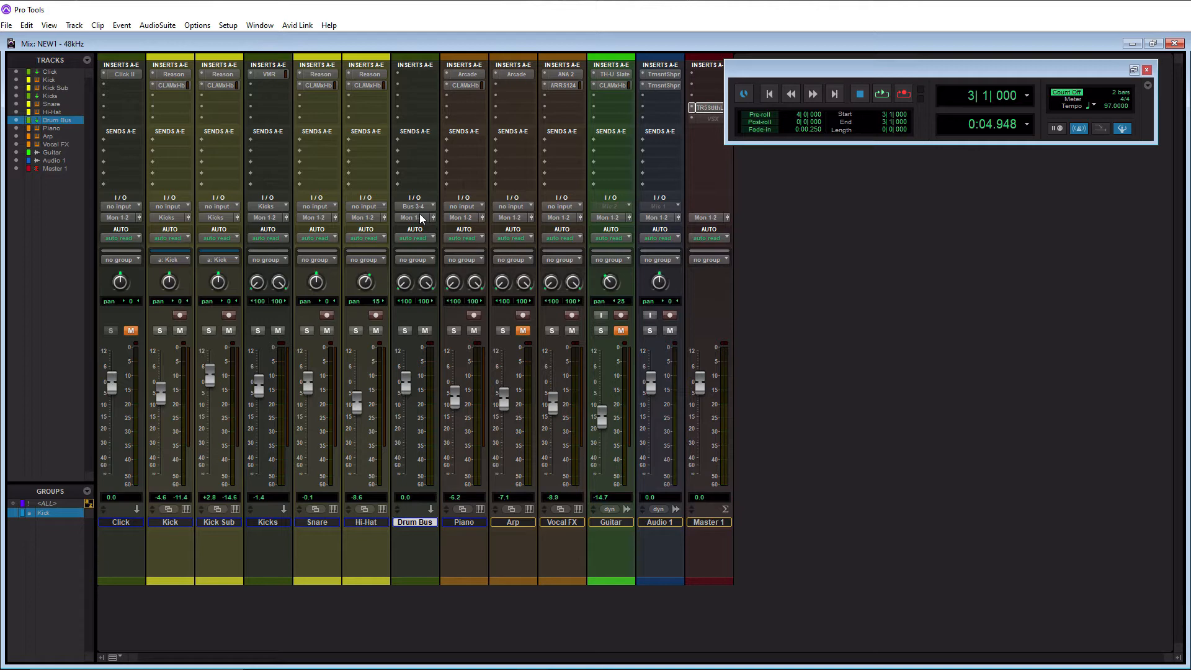
mouse_move(410, 217)
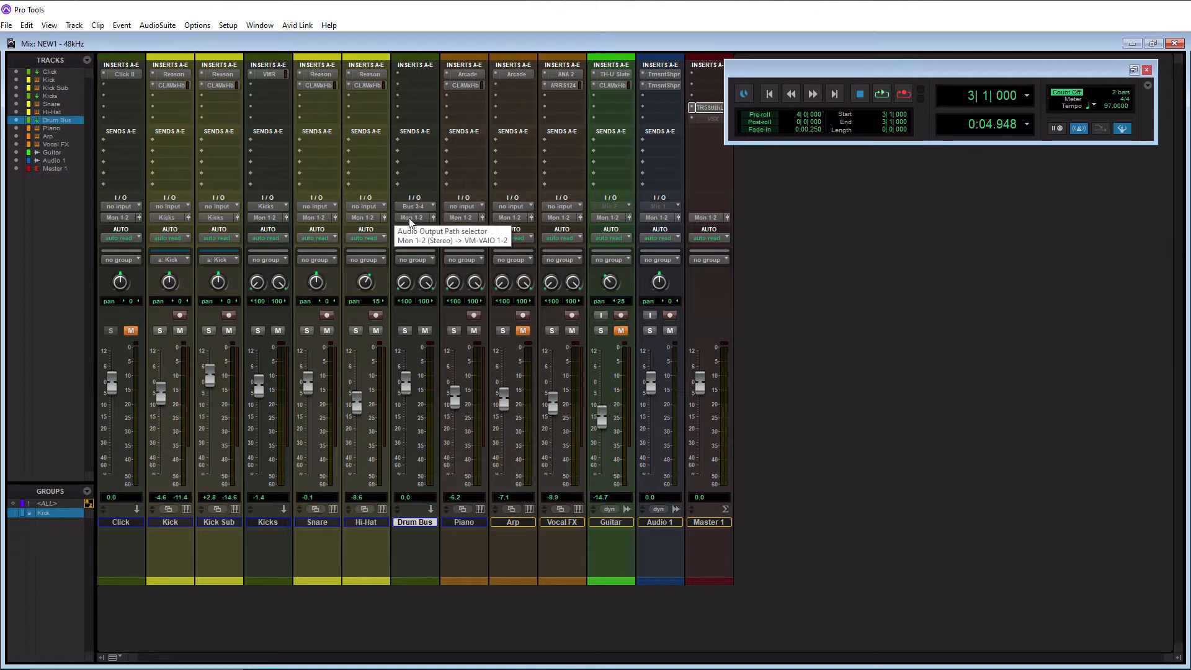
Rename Bus 3-4 to 'Drum Bus' from the aux track's input selector.
right_click(414, 217)
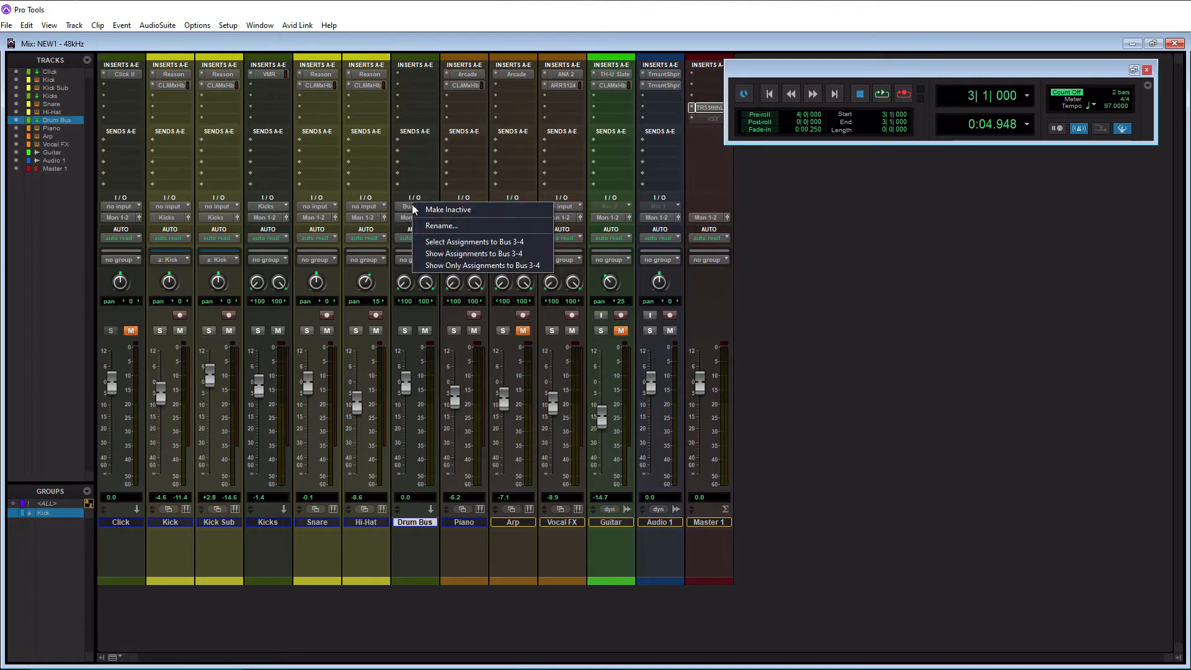
left_click(441, 225)
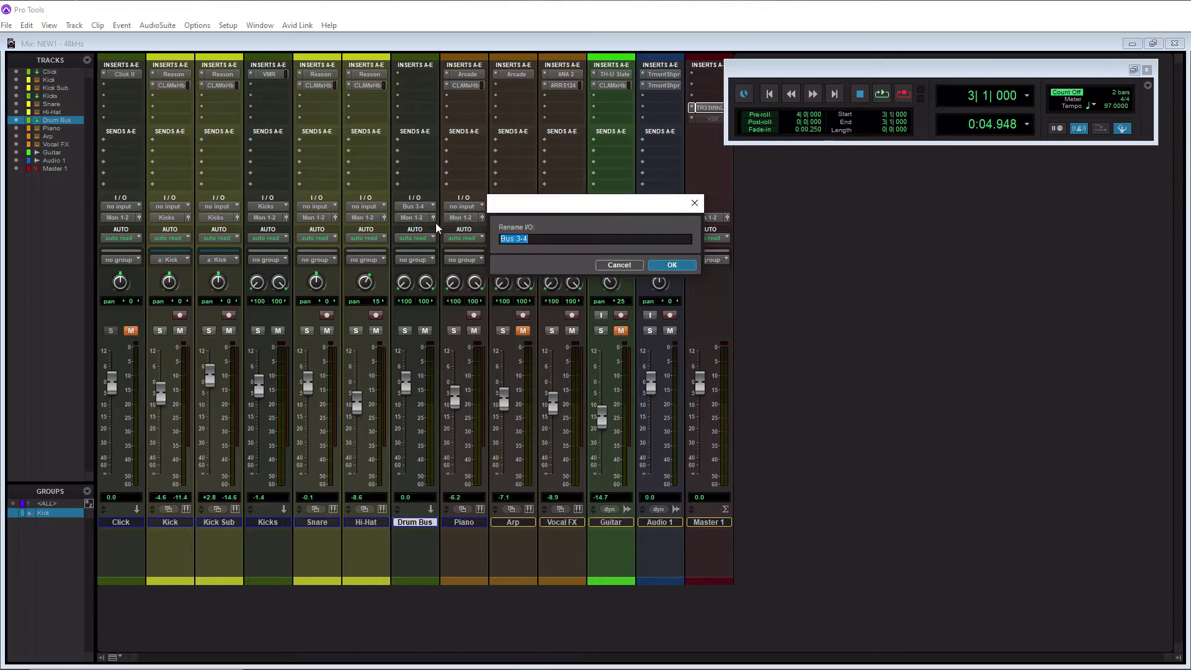
type("Drum Bus")
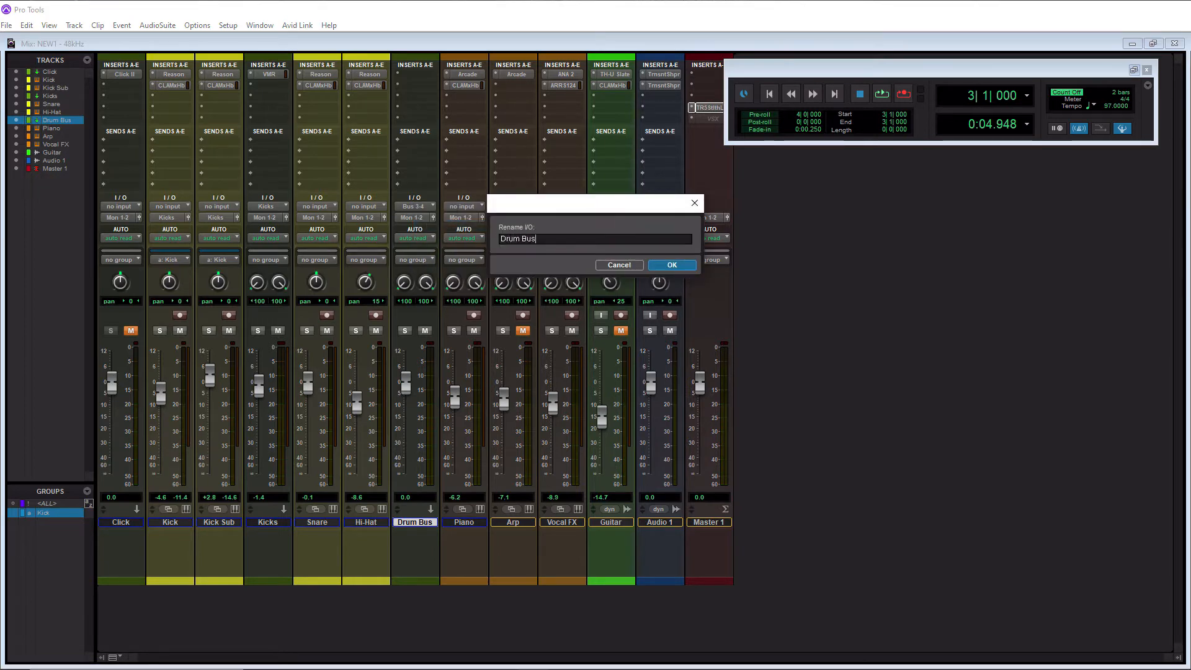
left_click(671, 265)
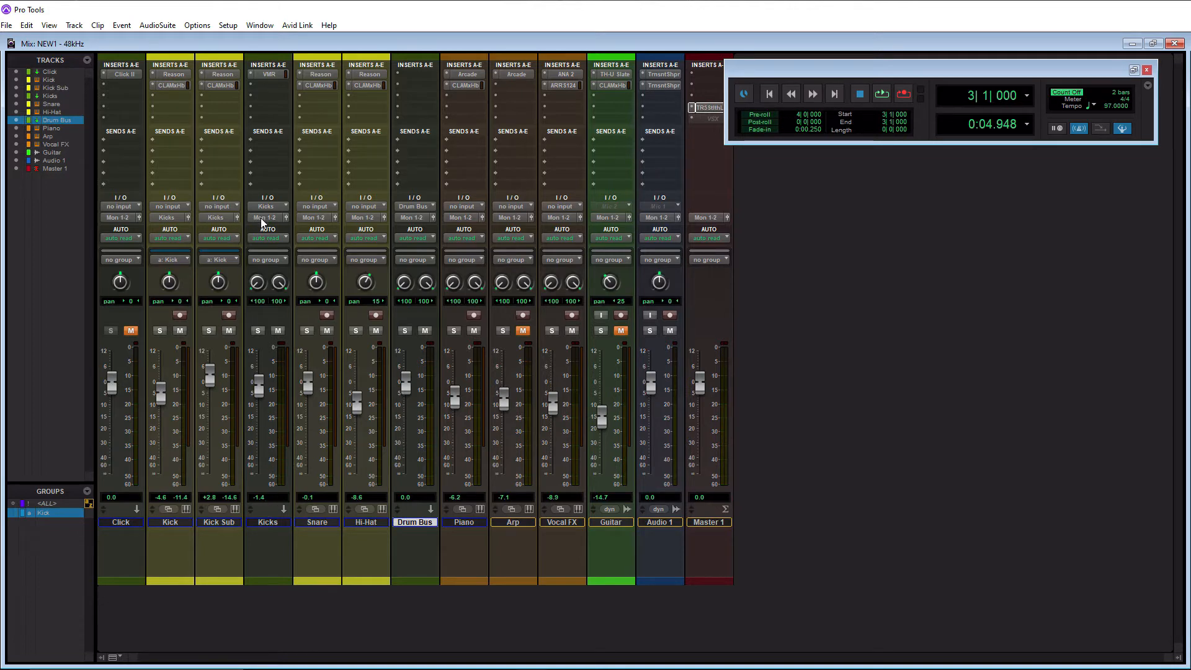
Route the Kicks and Snare track outputs to the Drum Bus.
left_click(264, 217)
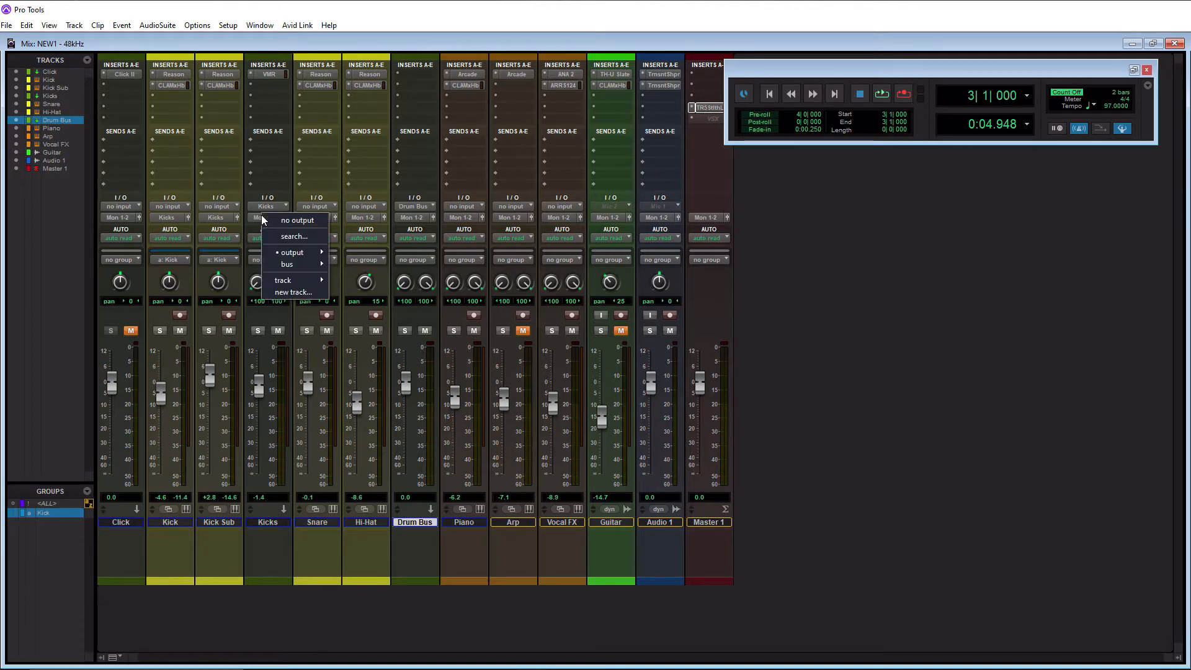
mouse_move(287, 263)
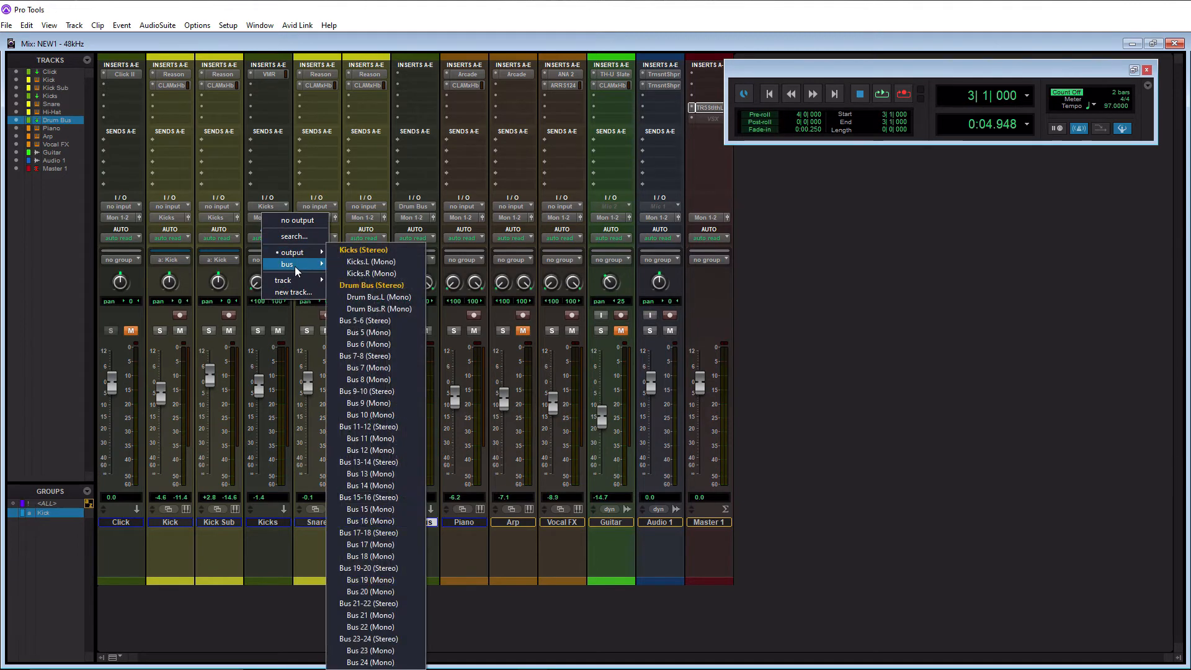
left_click(370, 284)
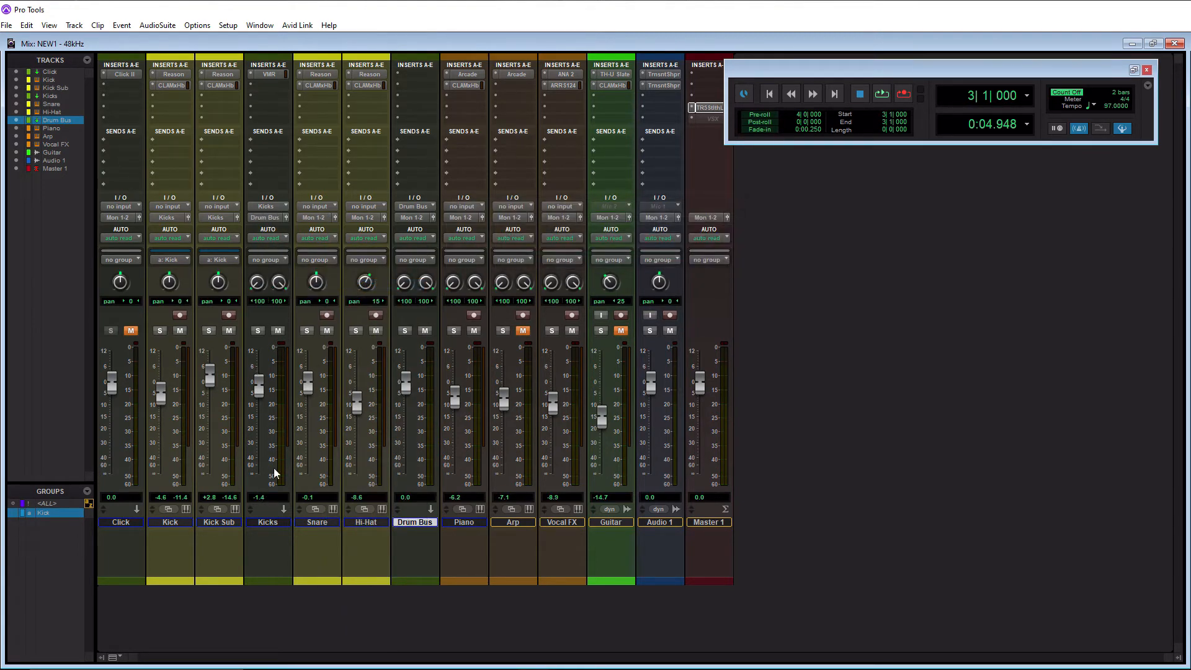
mouse_move(322, 240)
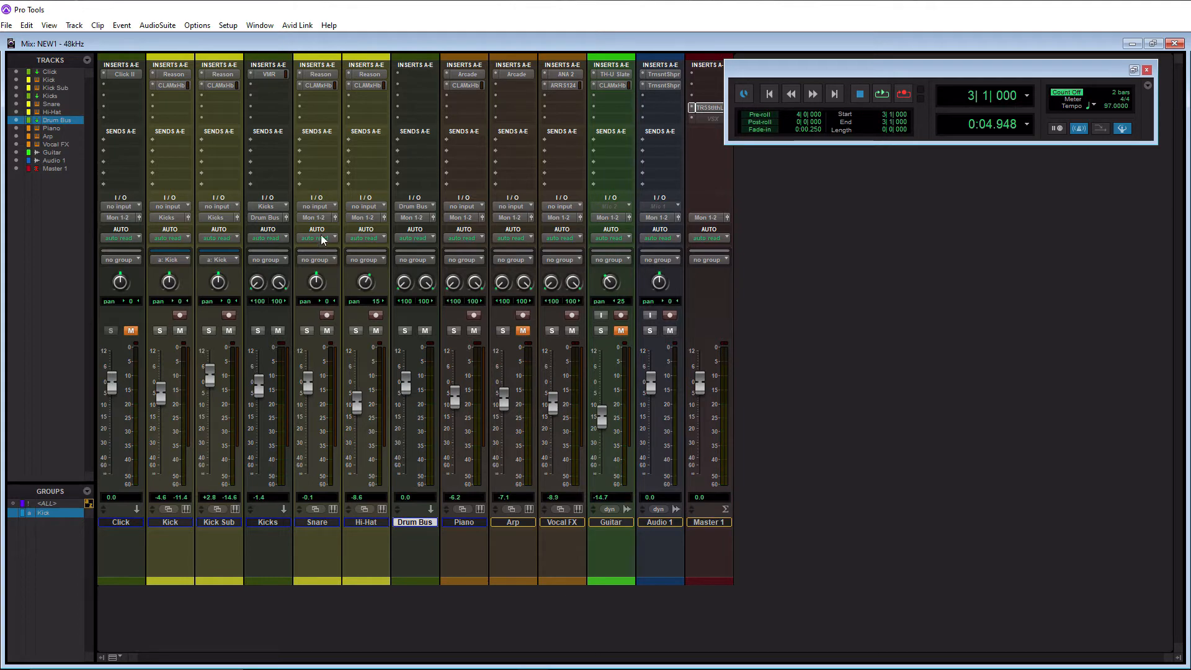
left_click(314, 217)
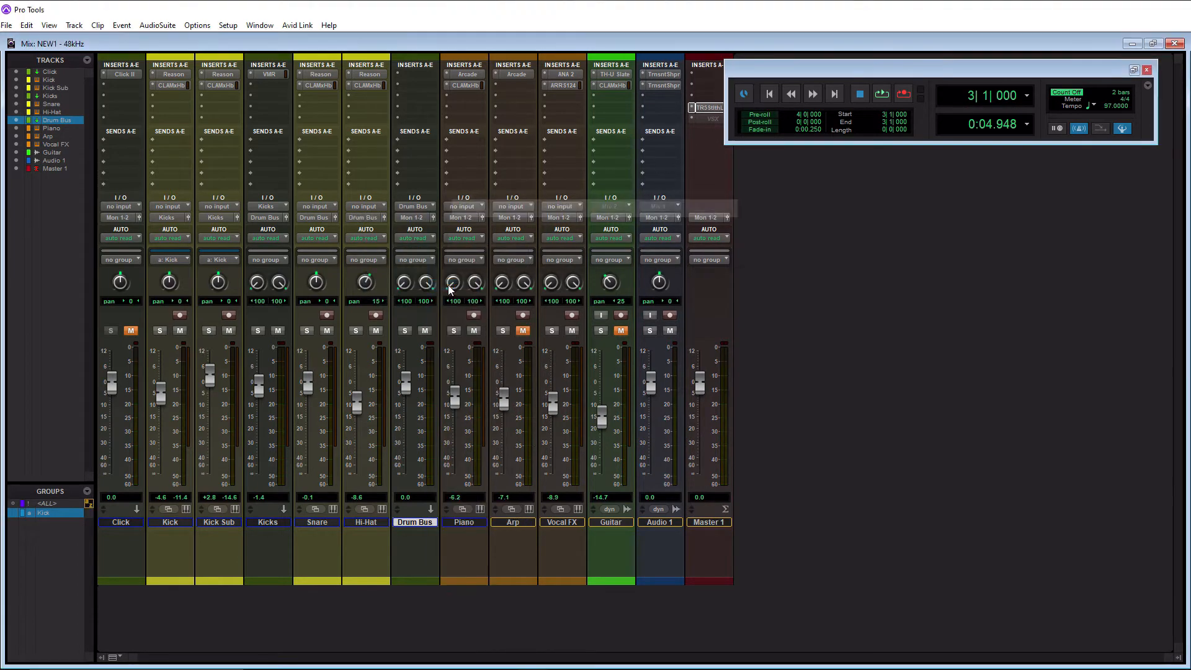
mouse_move(322, 443)
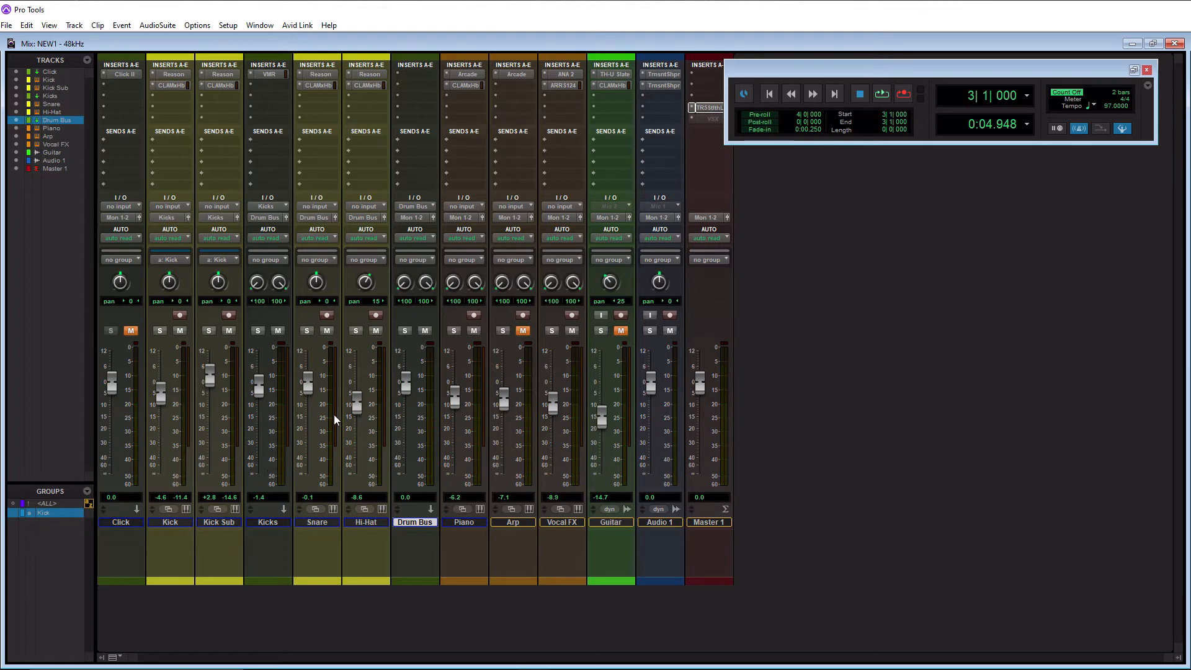
mouse_move(411, 476)
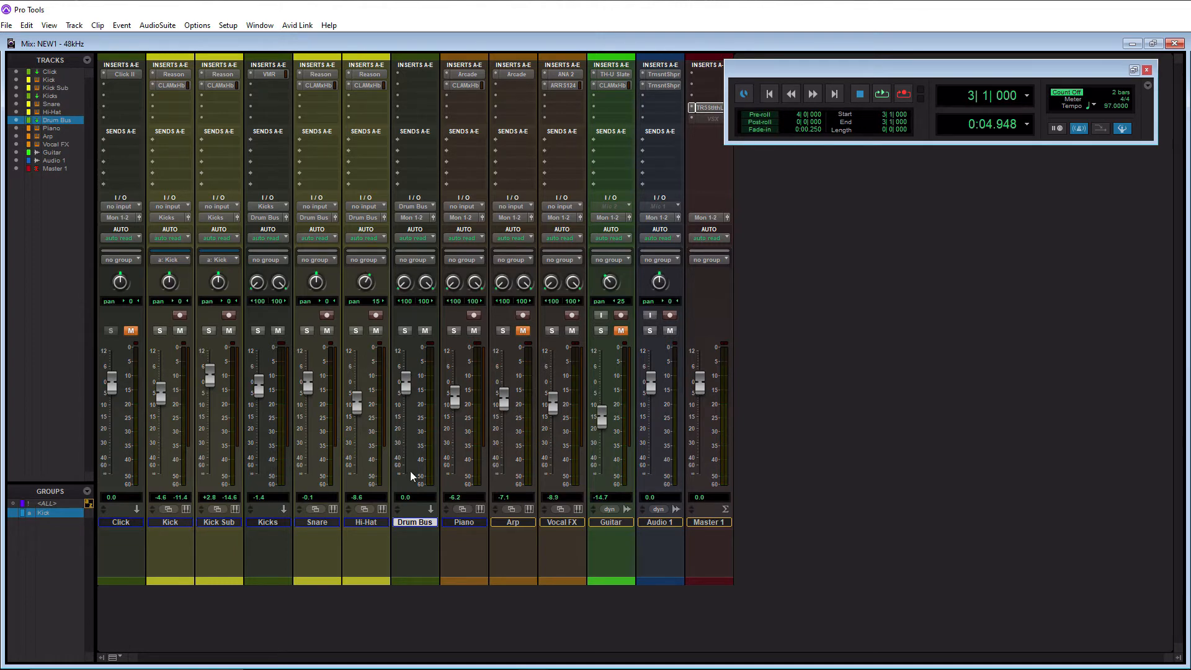
mouse_move(416, 459)
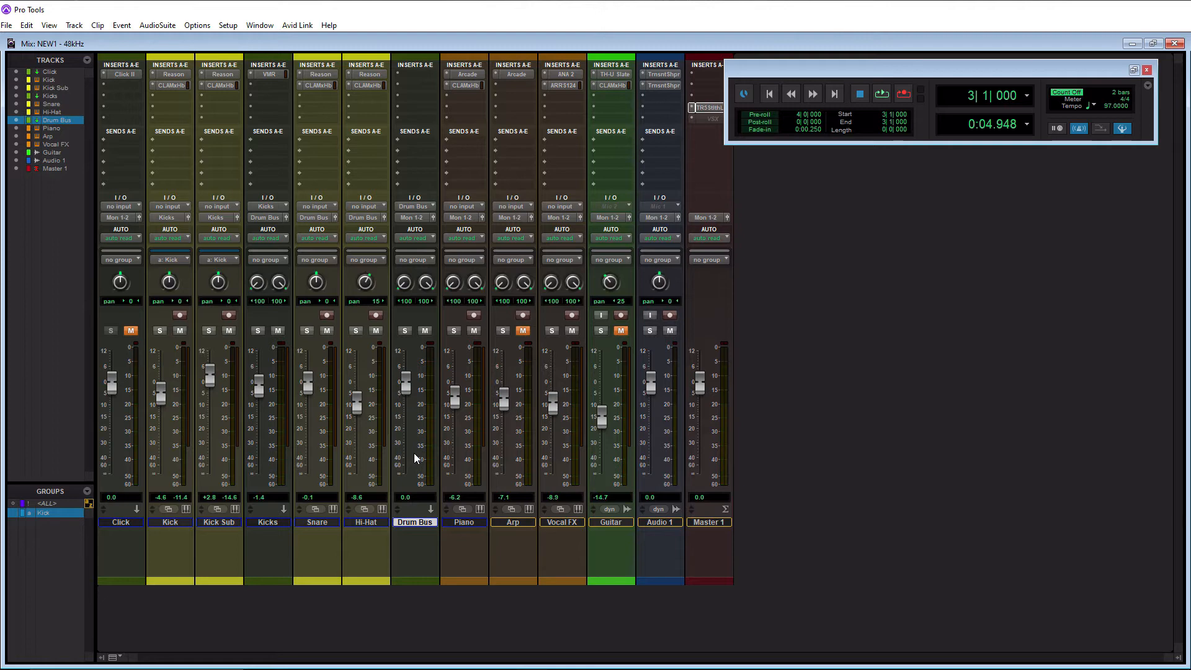
mouse_move(494, 40)
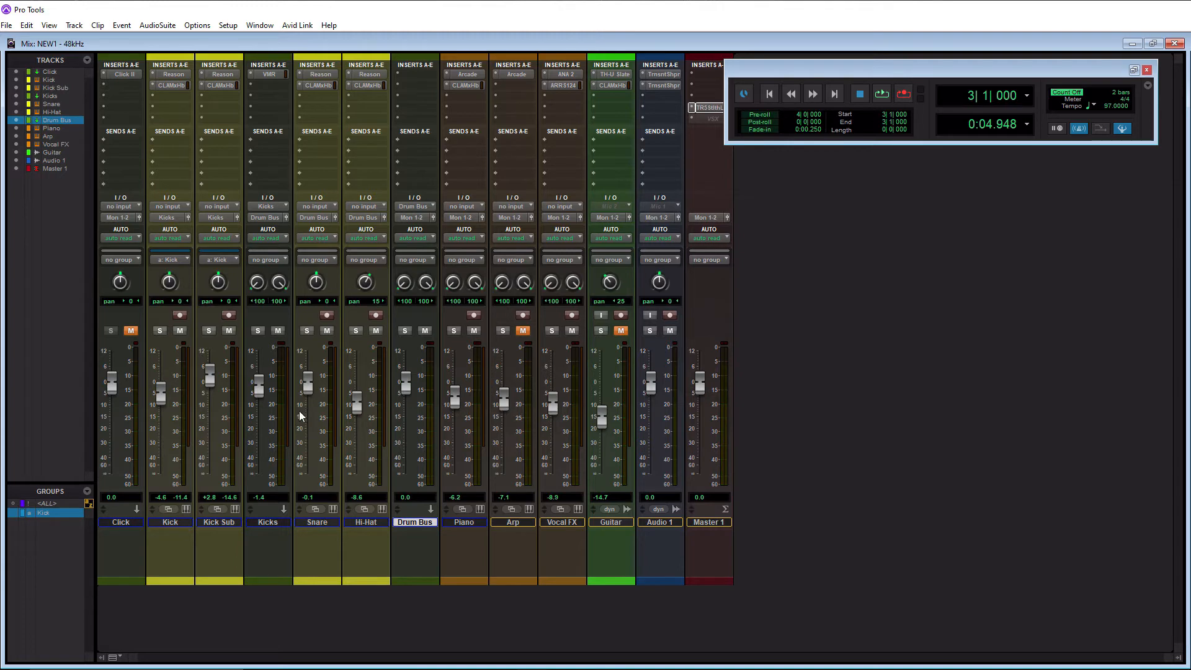
Solo the Snare track.
left_click(306, 330)
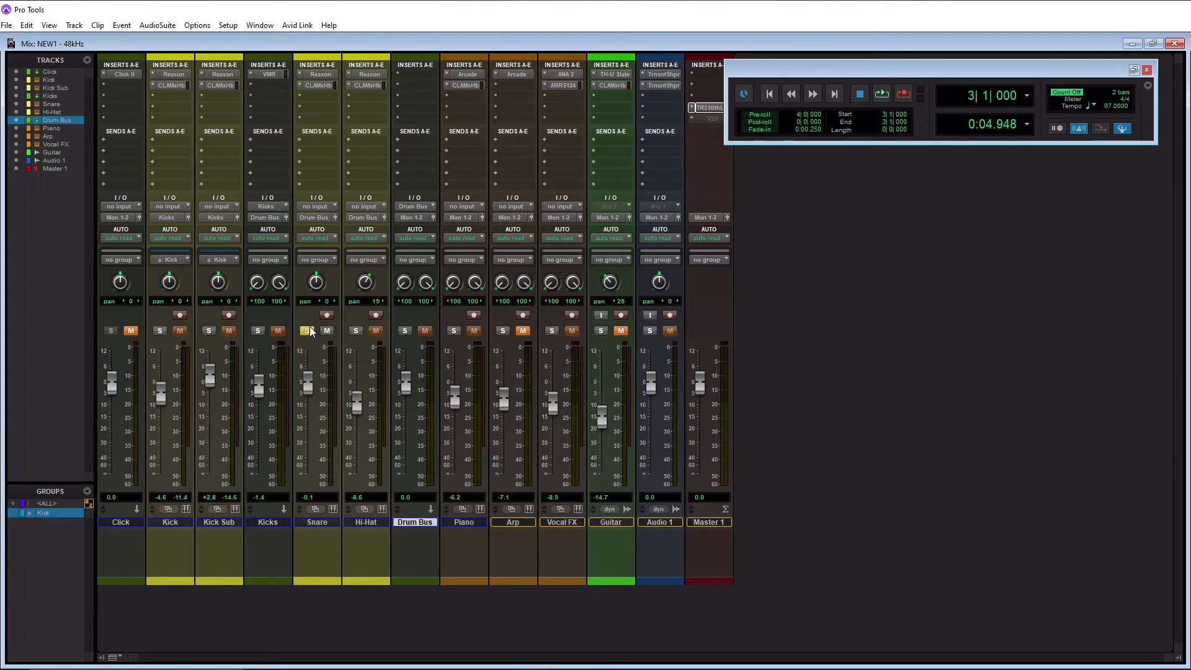
mouse_move(307, 330)
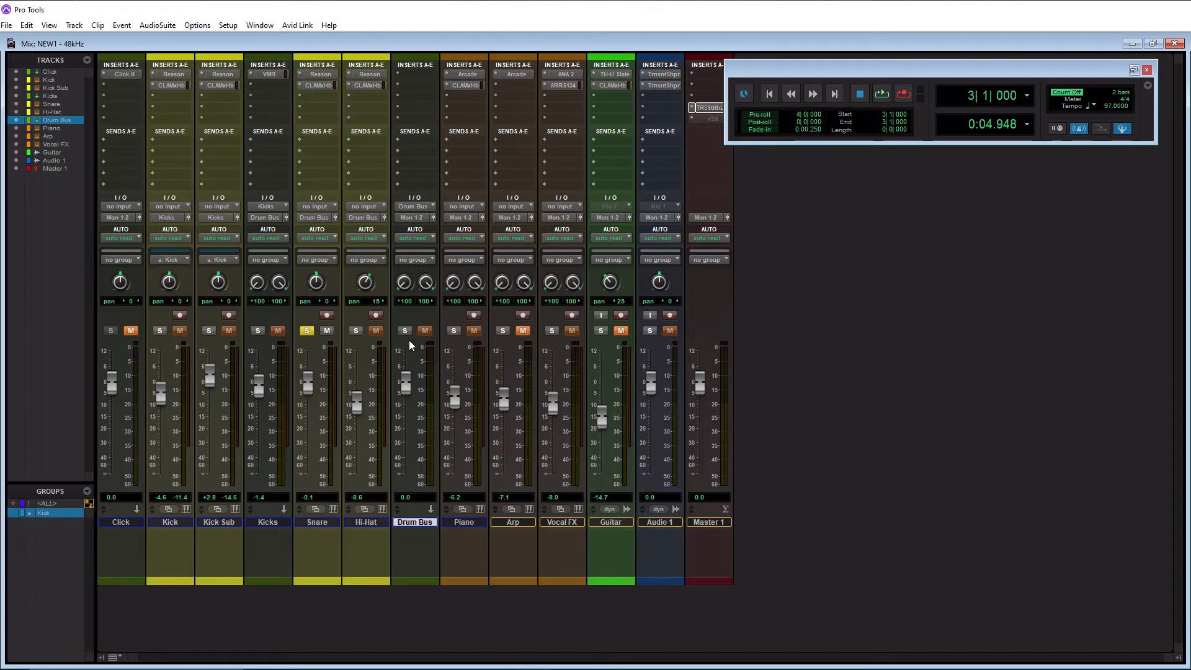
mouse_move(424, 322)
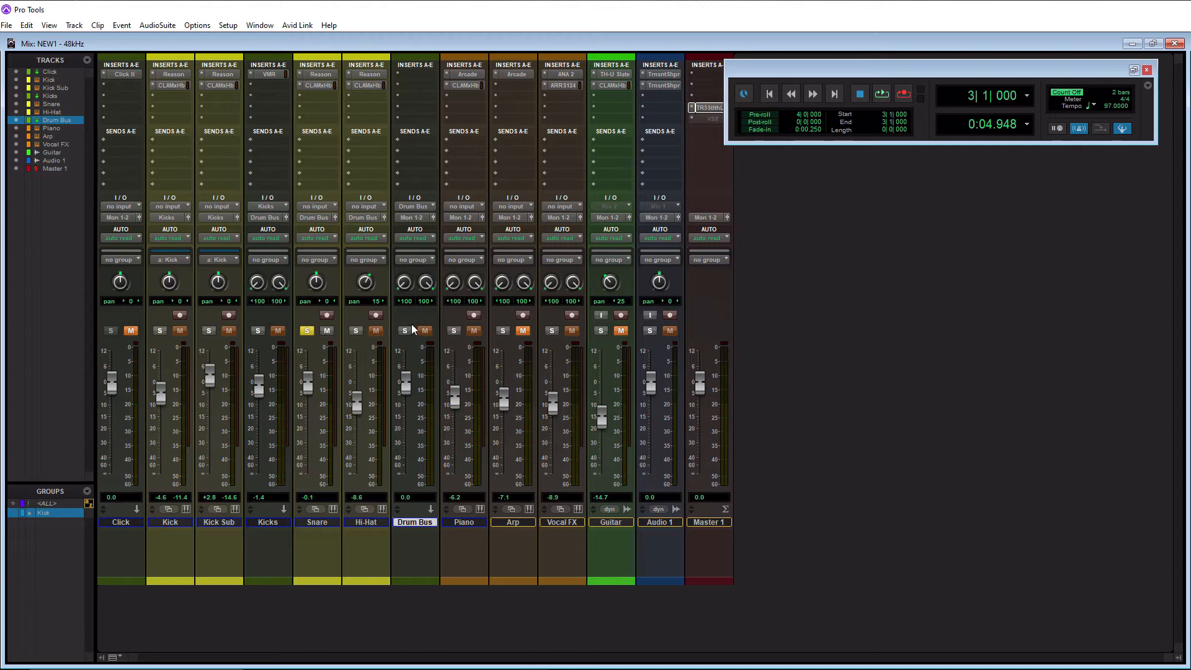
mouse_move(405, 337)
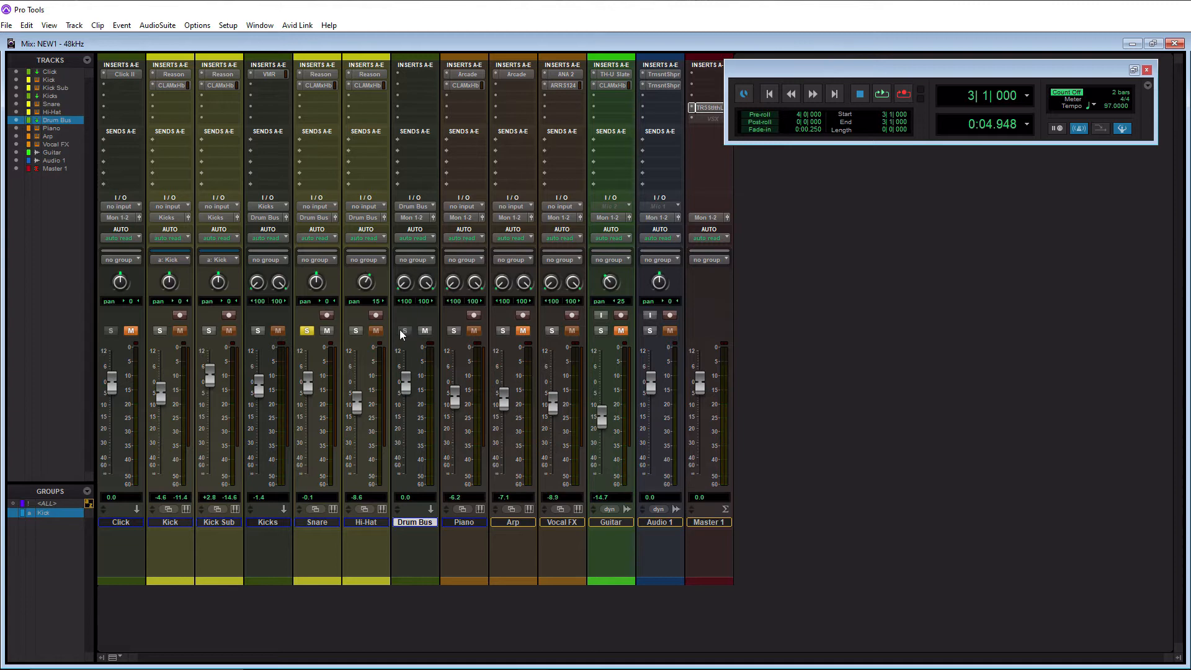
mouse_move(407, 328)
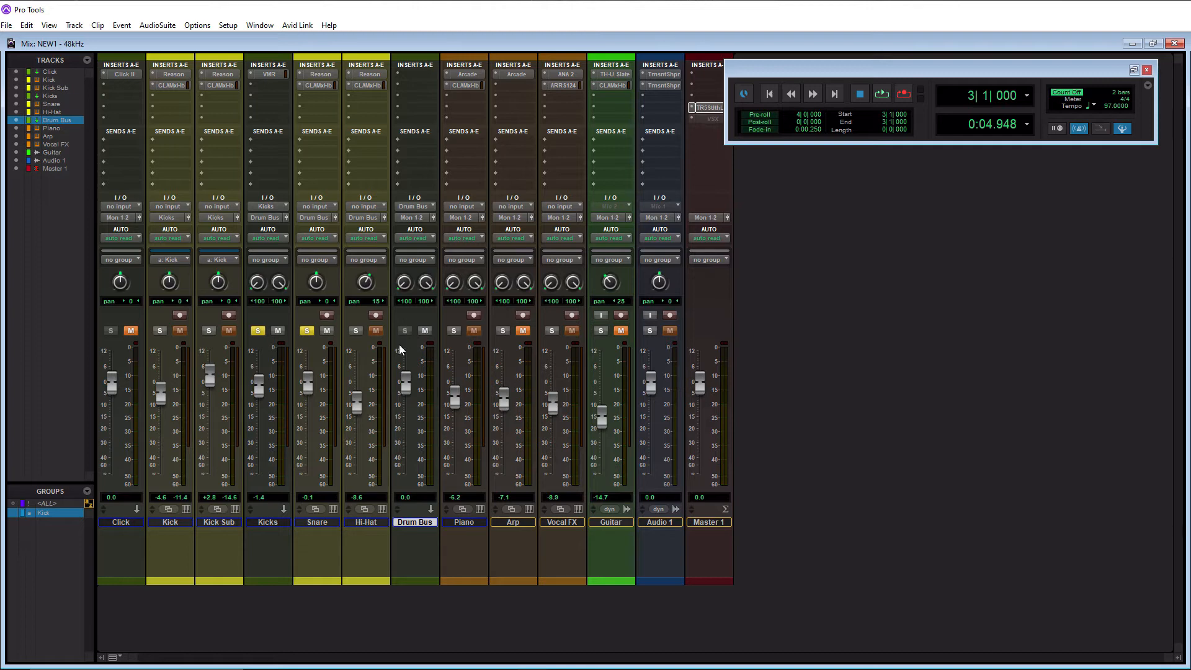
mouse_move(403, 324)
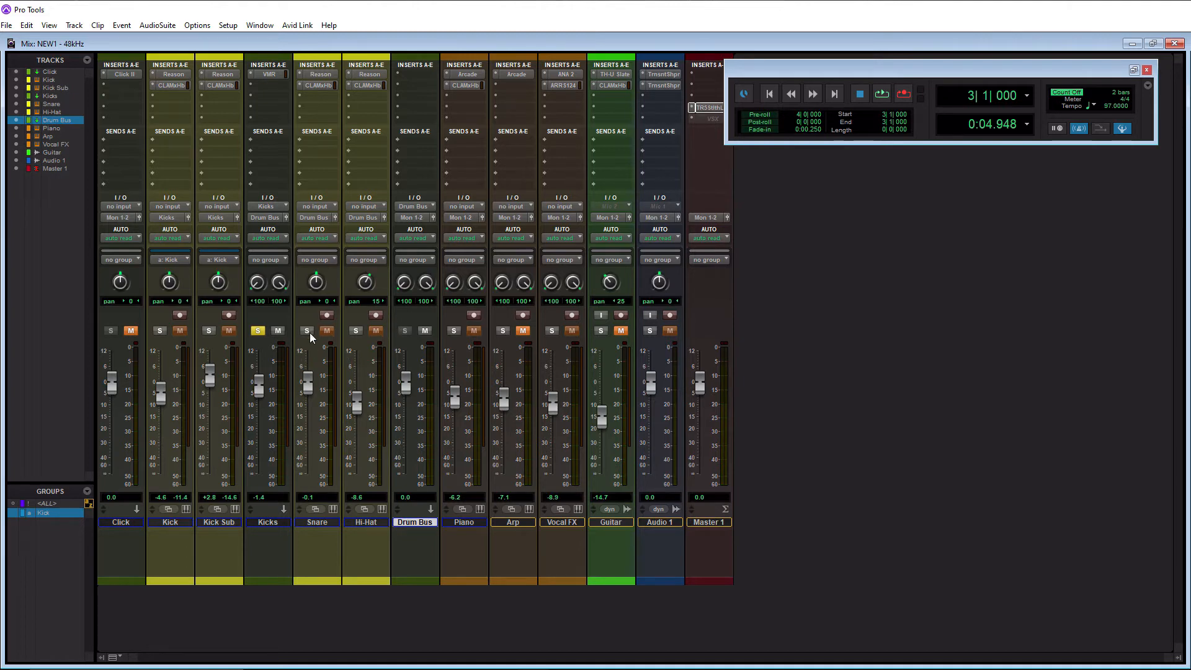
mouse_move(307, 331)
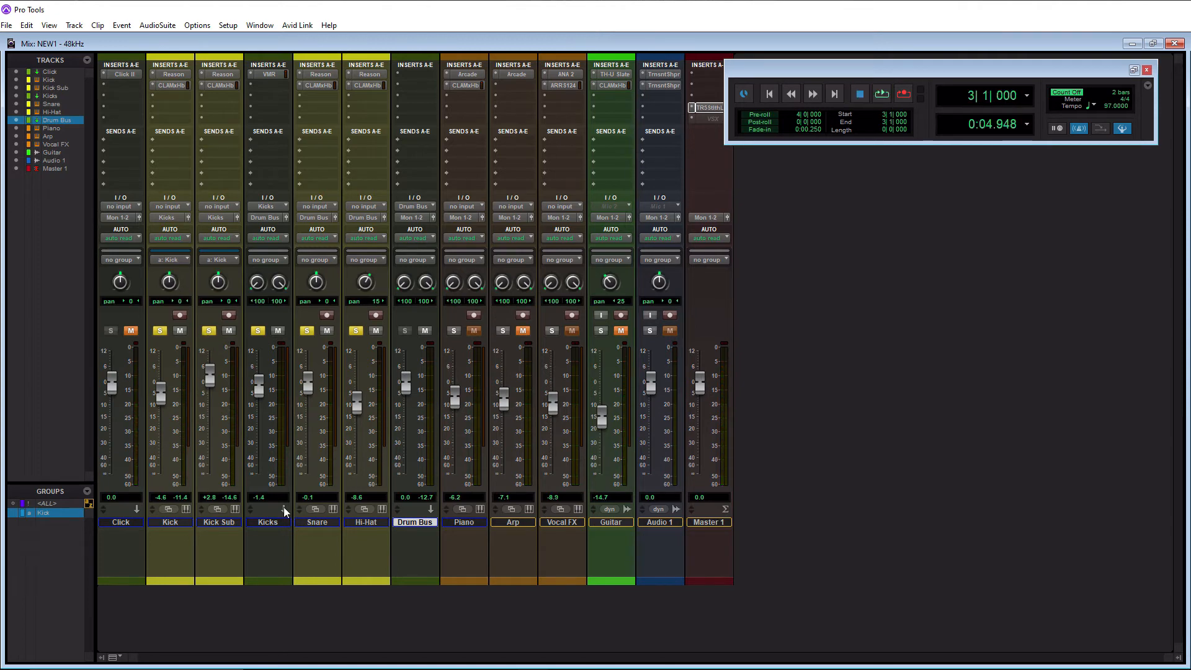
mouse_move(350, 430)
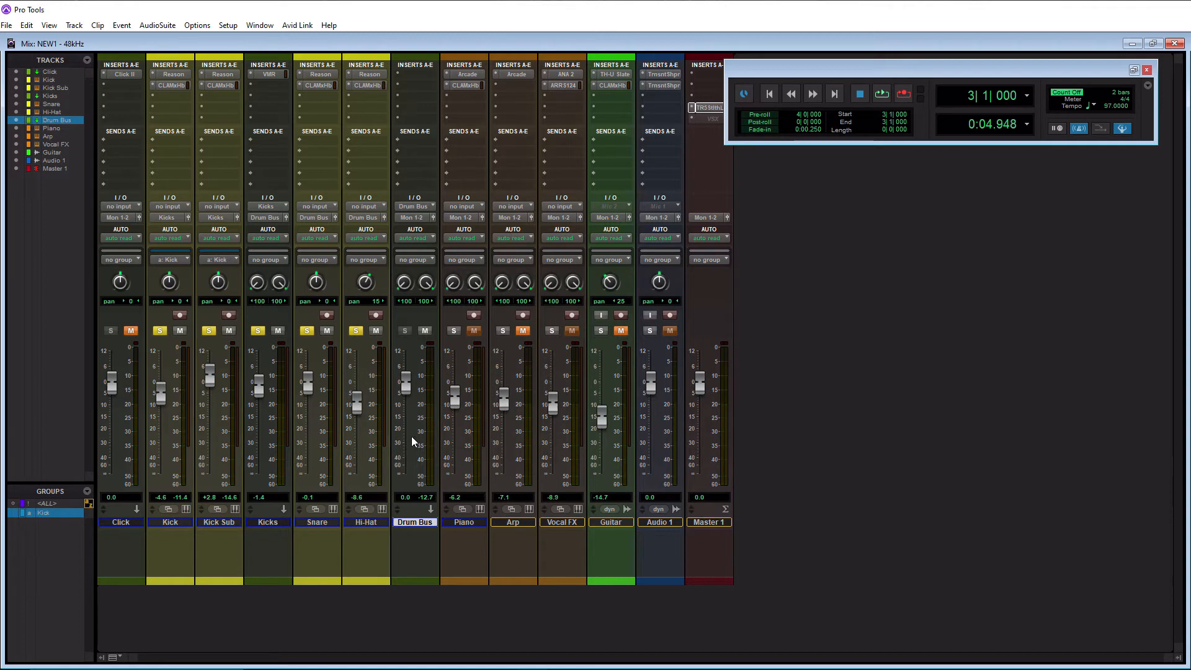
mouse_move(413, 441)
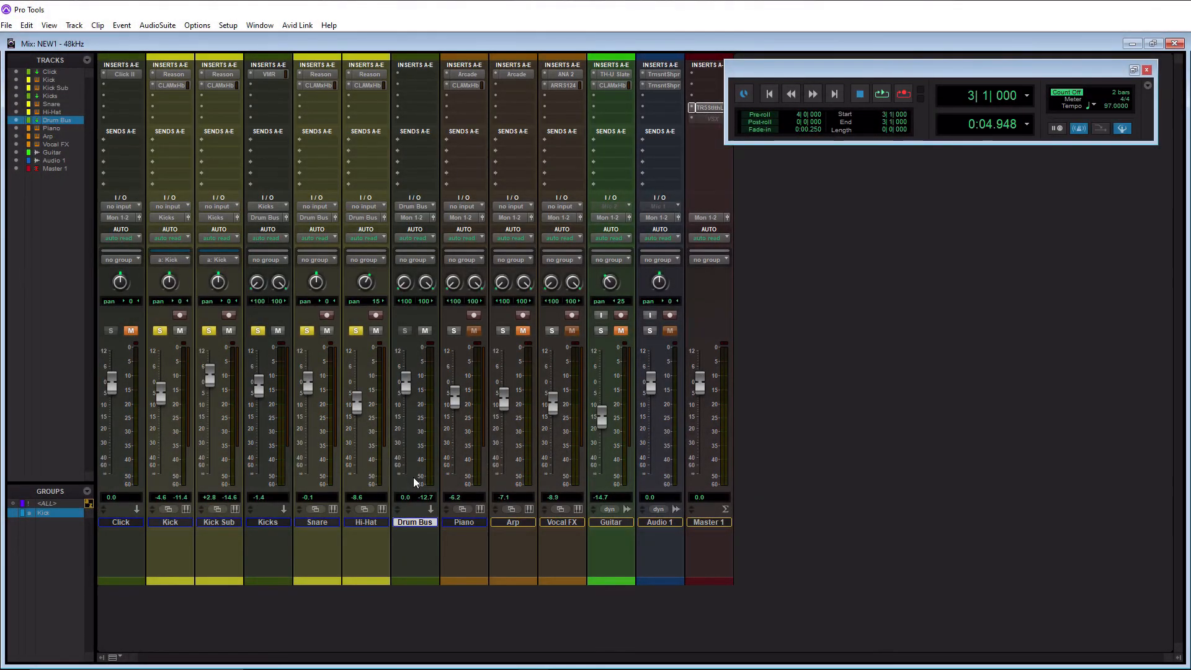
mouse_move(429, 532)
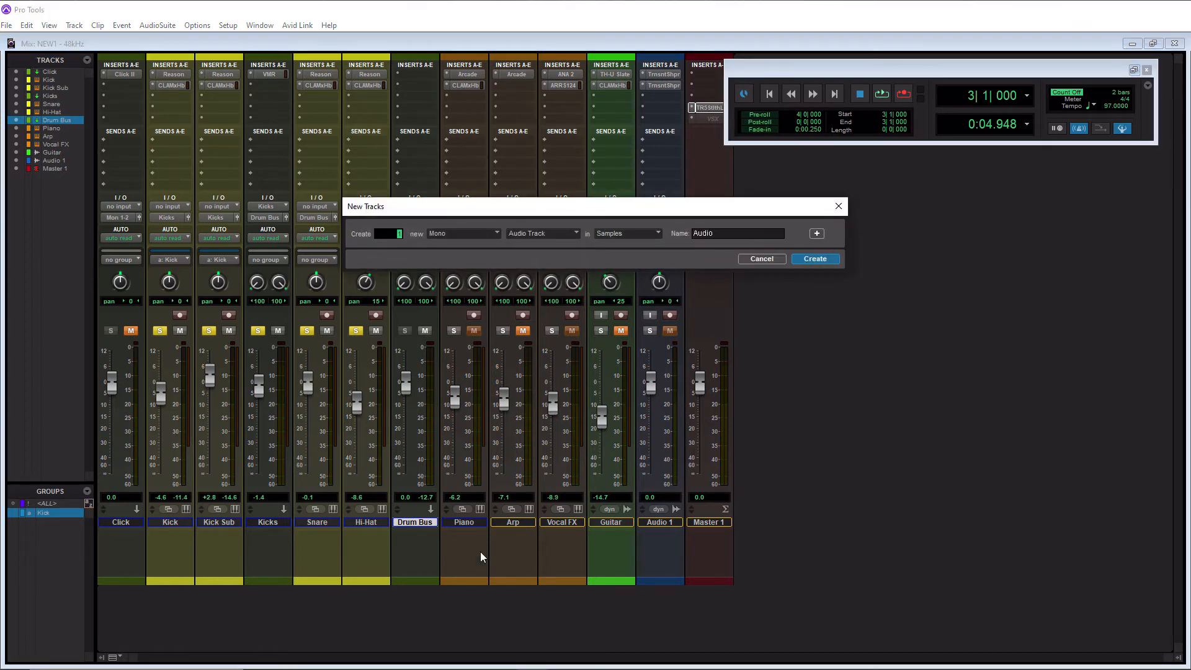
Create a stereo aux input track named 'Reverb'.
left_click(542, 233)
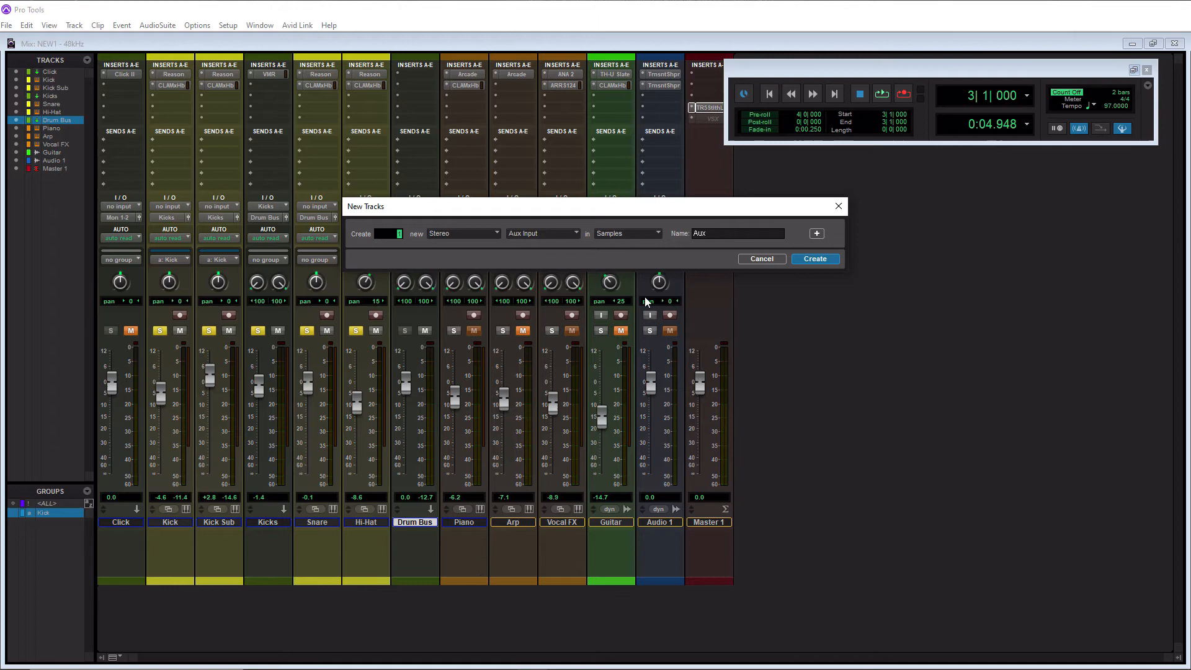
type("Re")
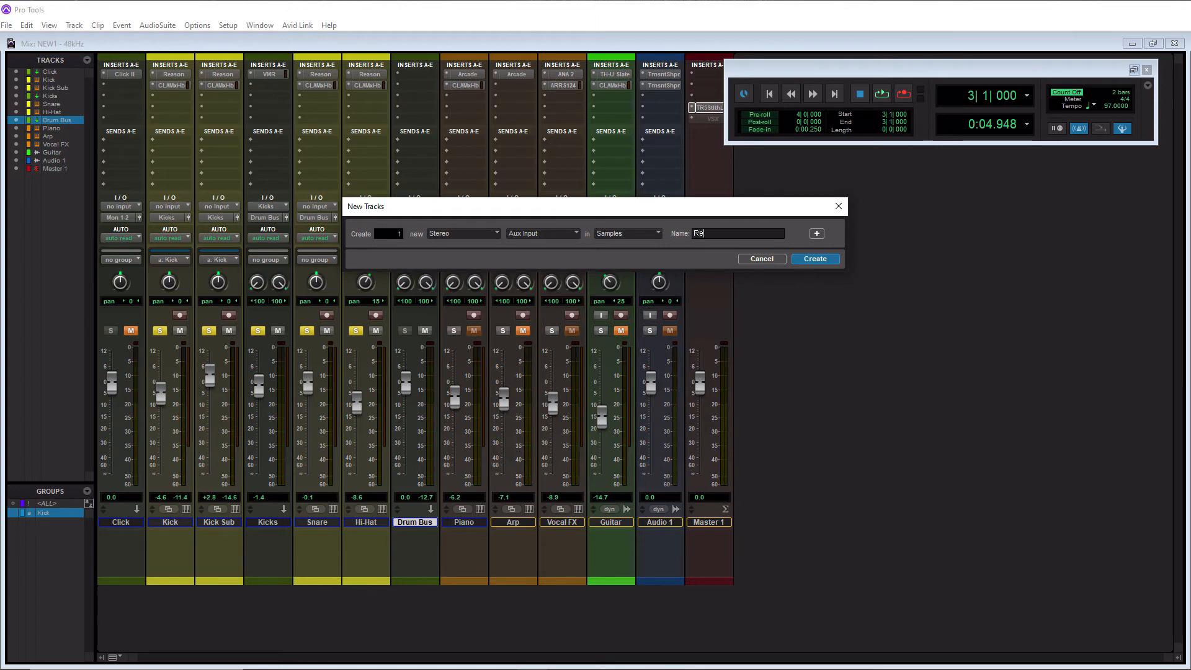
left_click(815, 259)
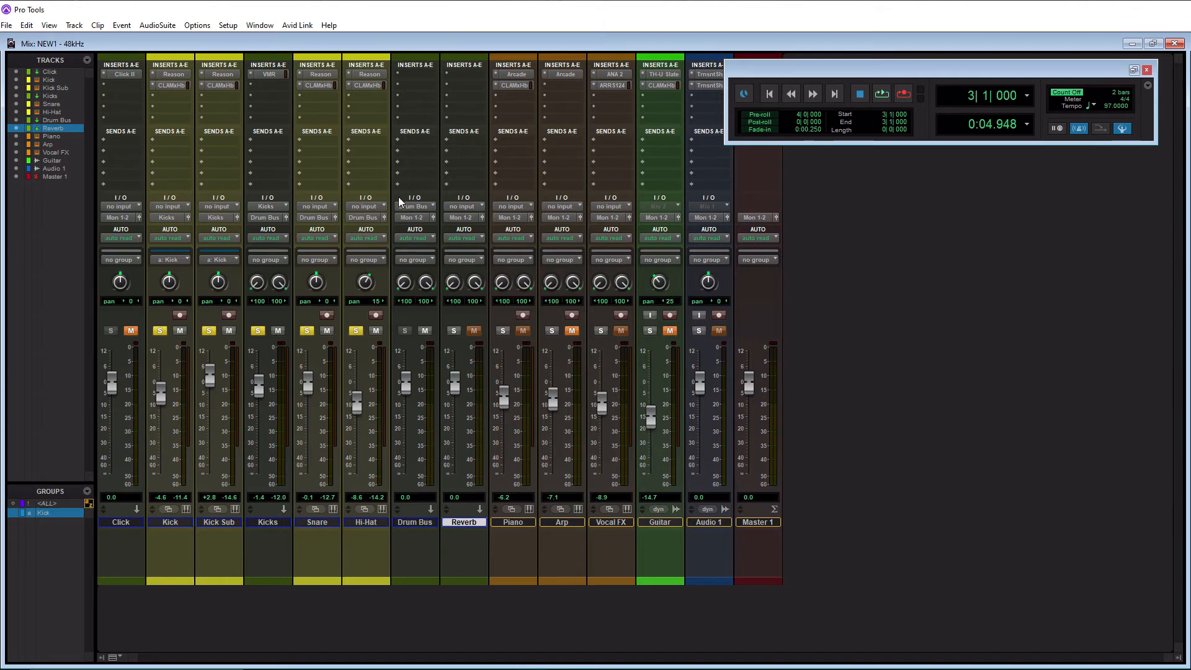
mouse_move(455, 220)
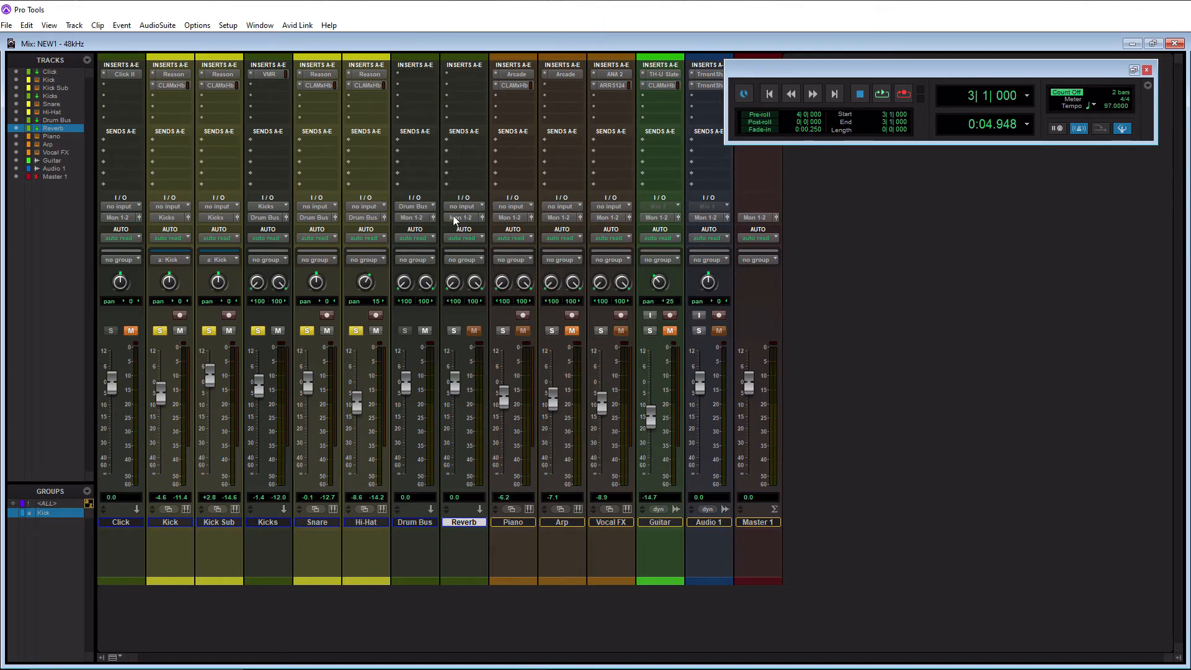
Set the Reverb aux track's input to Bus 5-6.
left_click(464, 206)
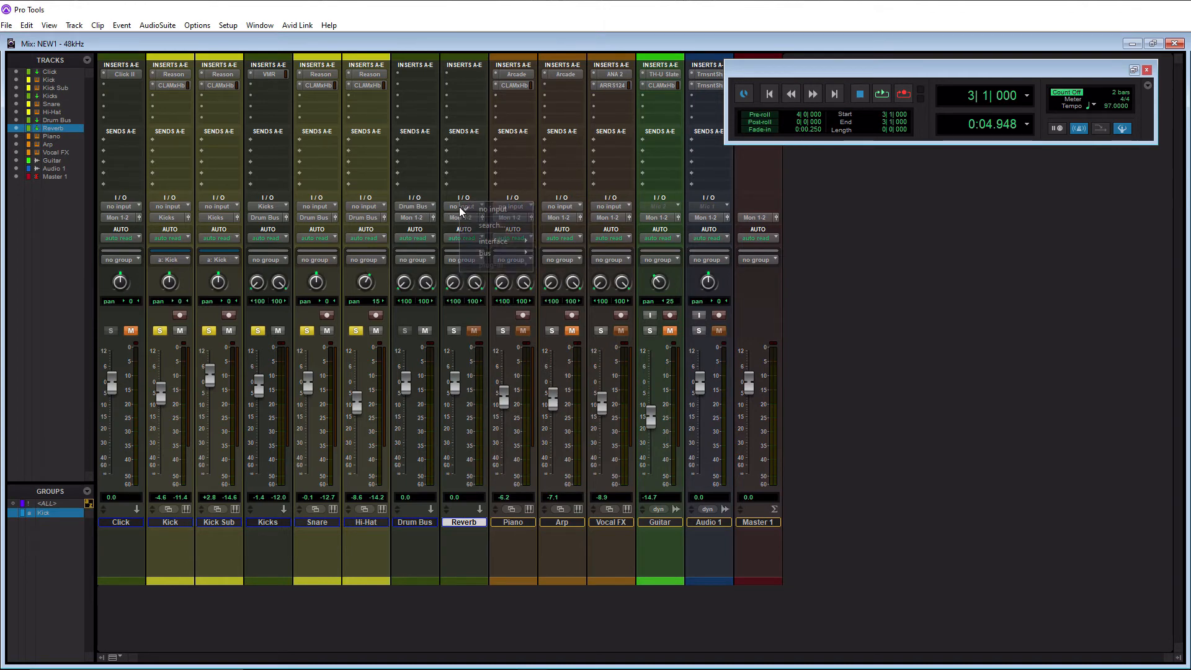
left_click(485, 252)
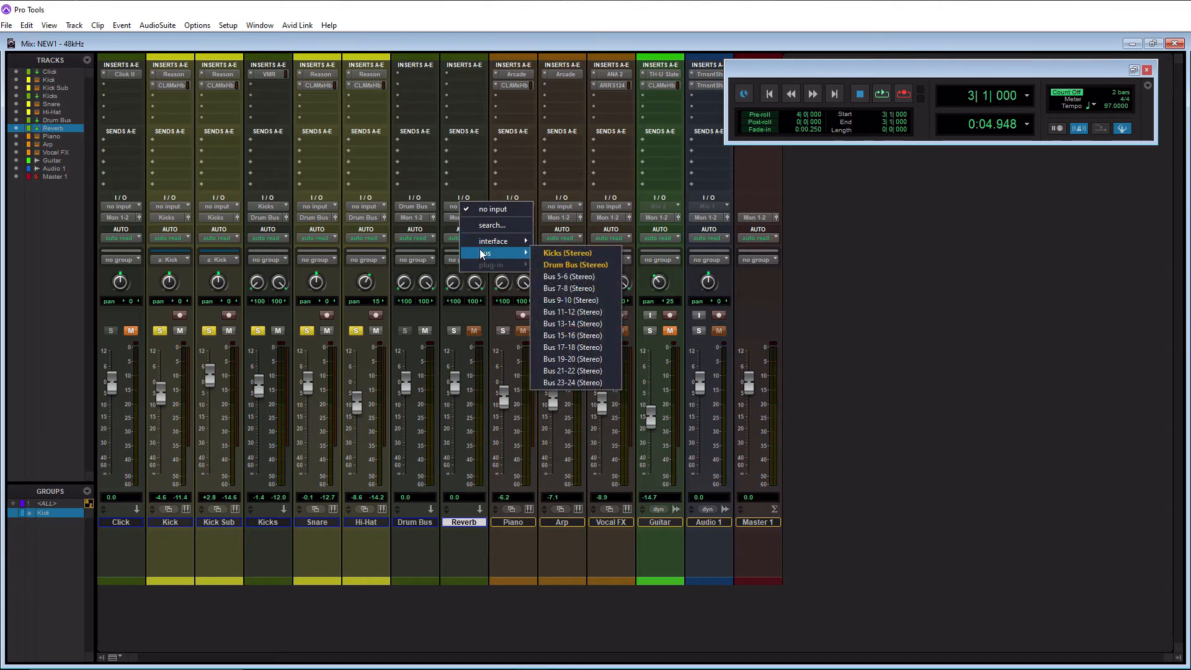
mouse_move(567, 277)
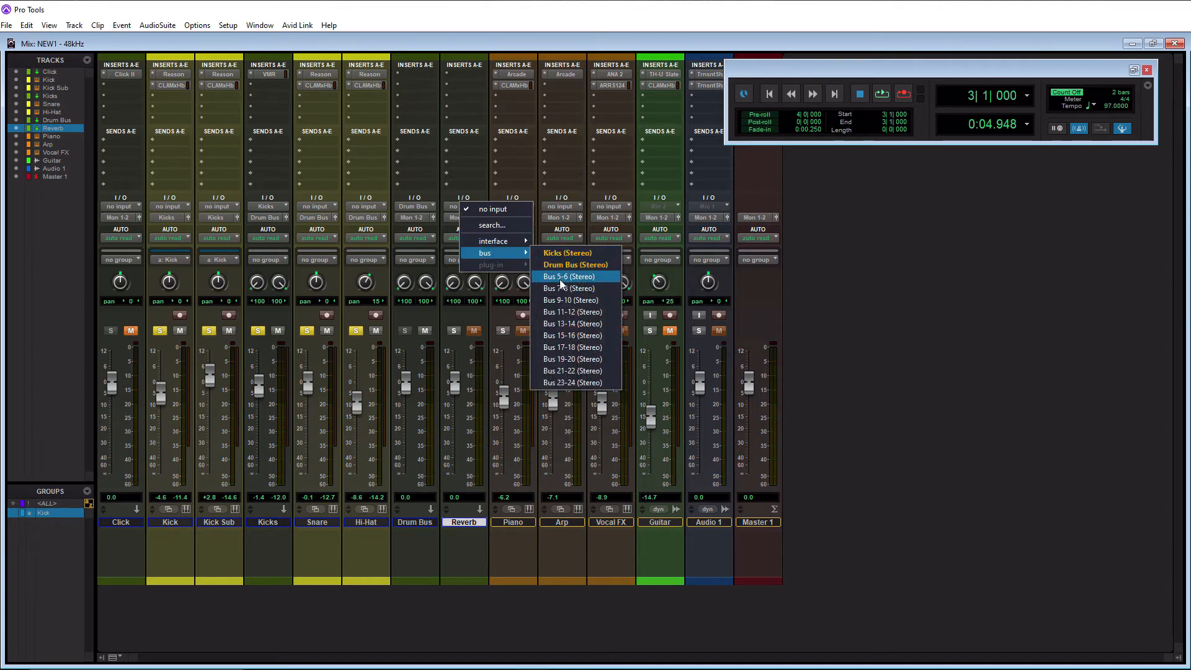
left_click(568, 276)
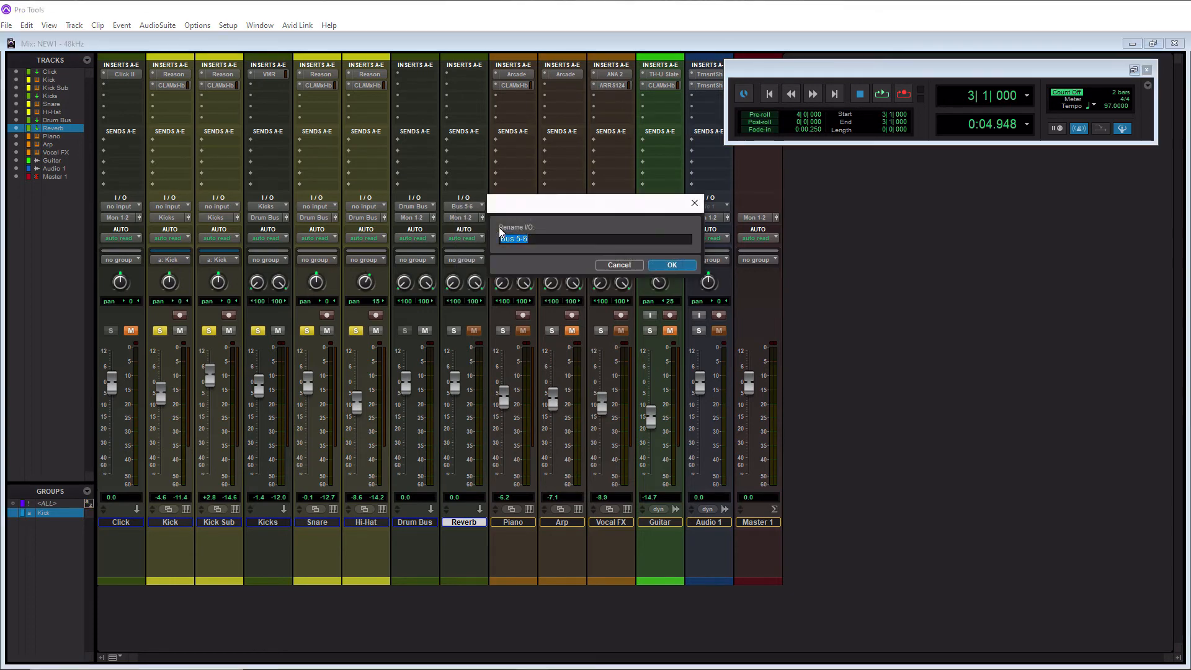
Rename Bus 5-6 to 'Snare Verb', correcting a mistyped name.
type("REverb")
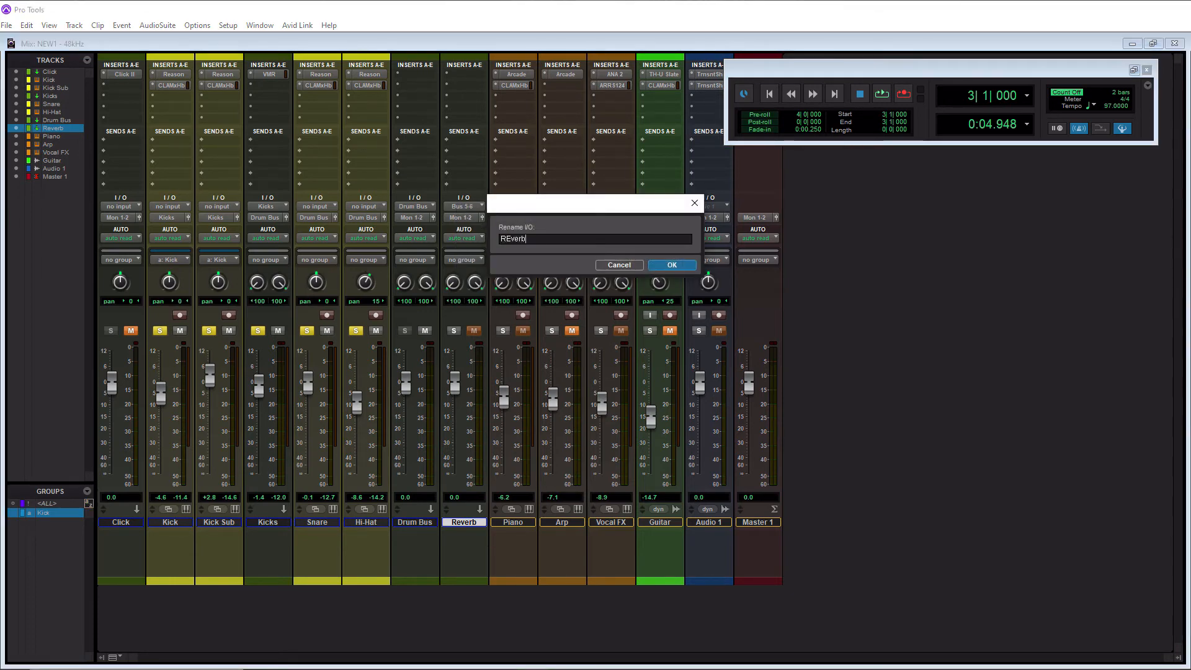
key("BackSpace")
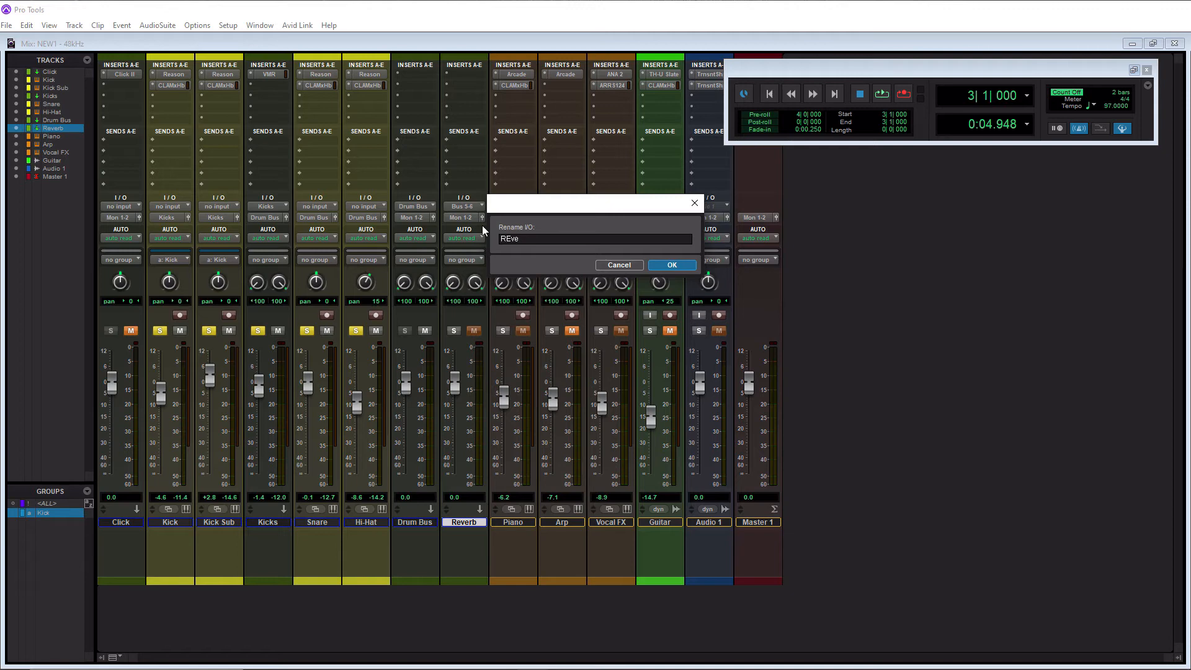
type("Snare Verb")
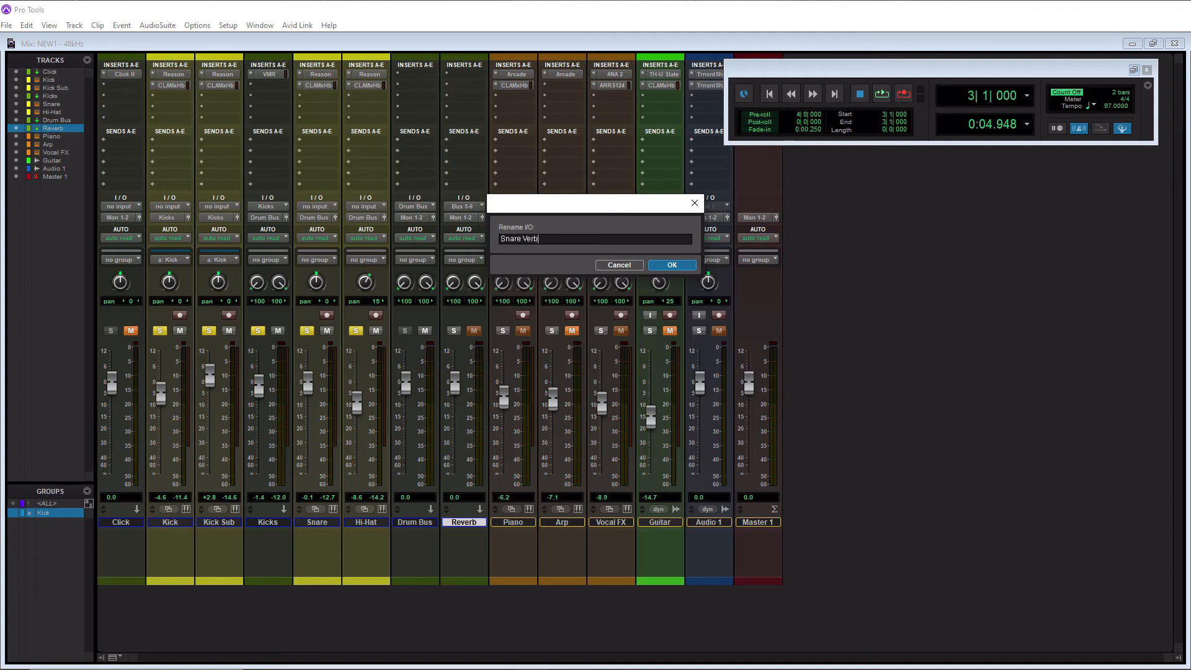
left_click(671, 265)
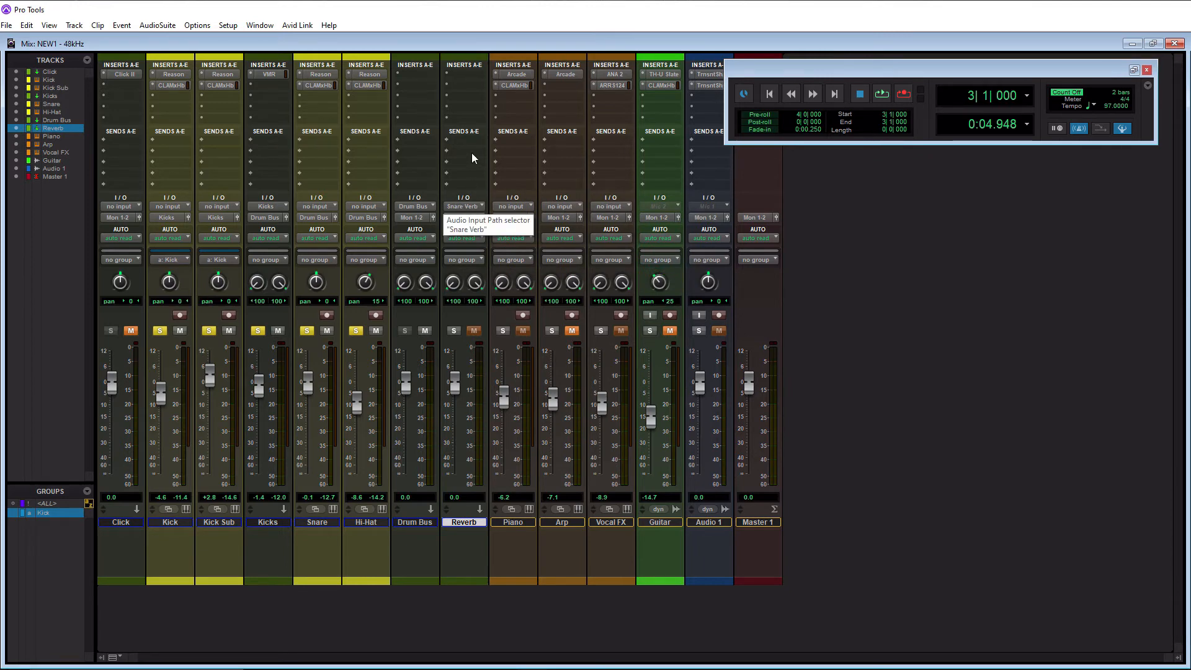
mouse_move(453, 81)
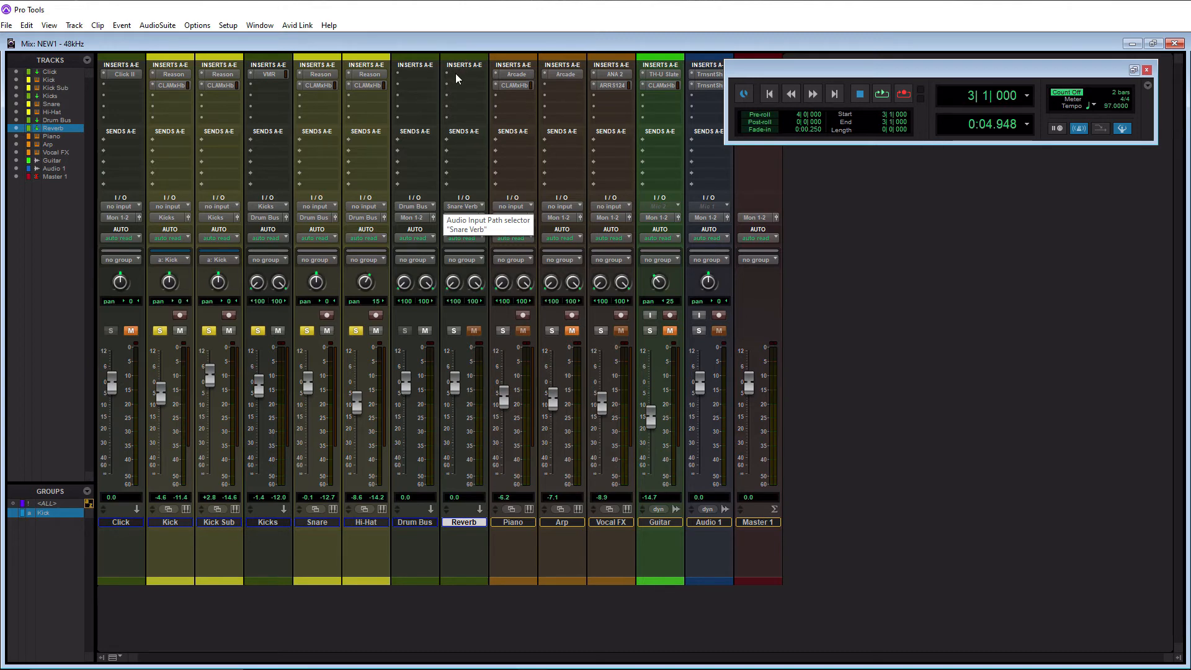
Open the plug-in insert menu on the Reverb aux track.
left_click(464, 73)
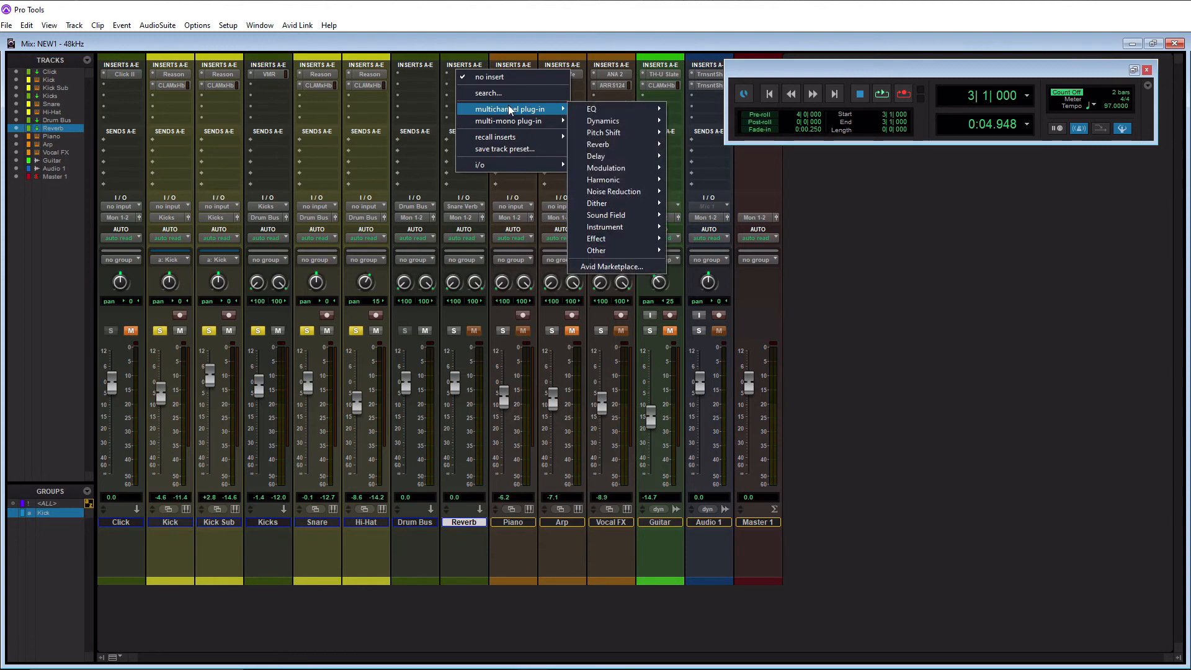
mouse_move(614, 168)
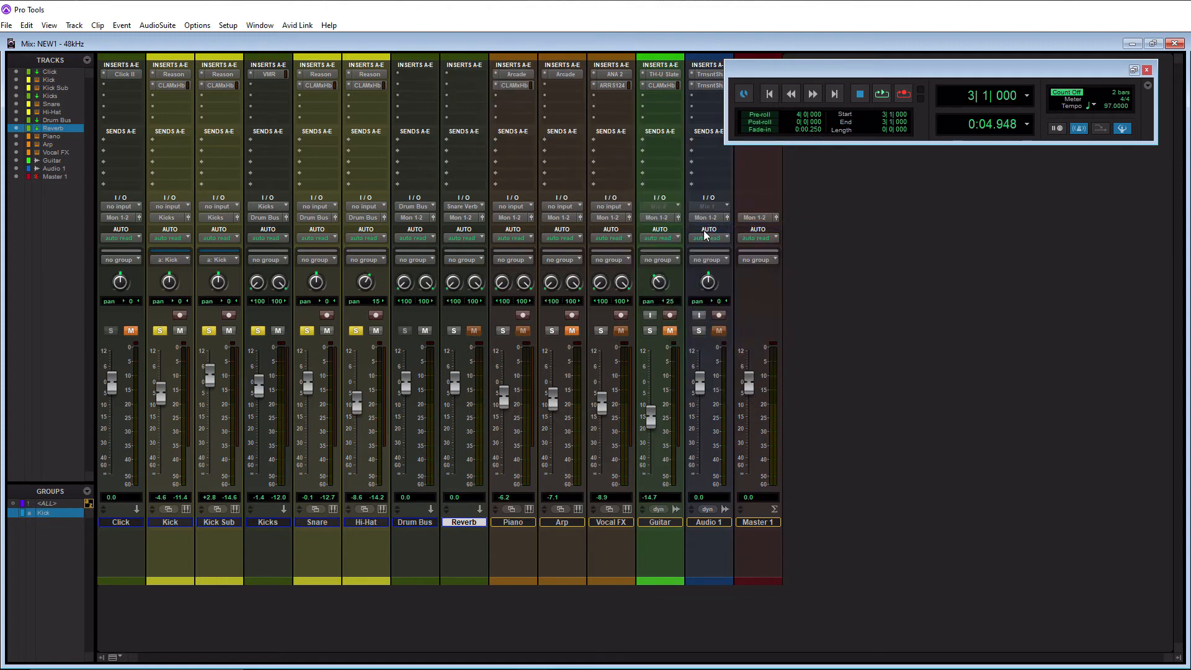
mouse_move(726, 233)
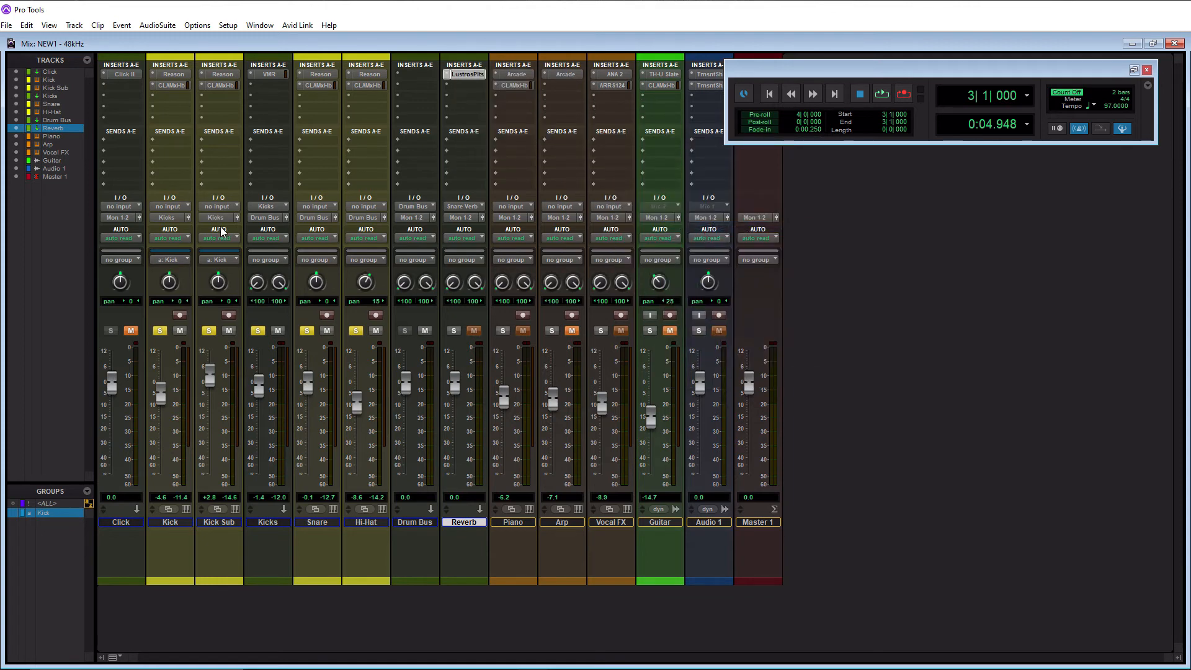
Load the Drums > Snare Verb factory preset in Lustrous Plates, then close its window.
left_click(466, 74)
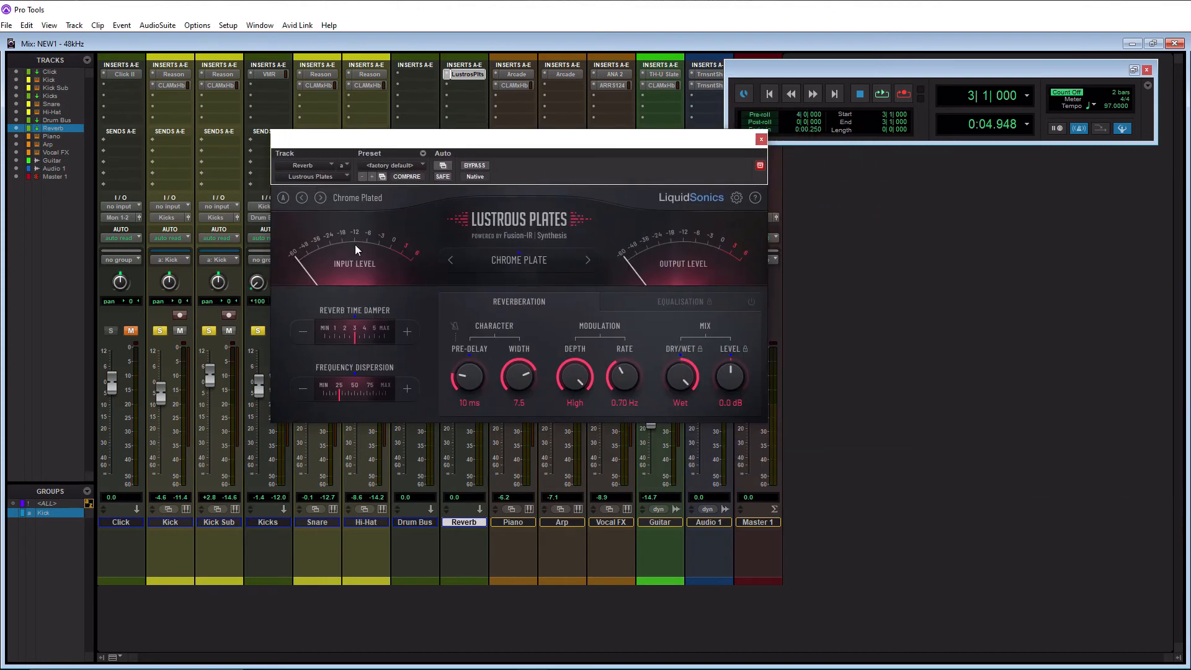
left_click(358, 198)
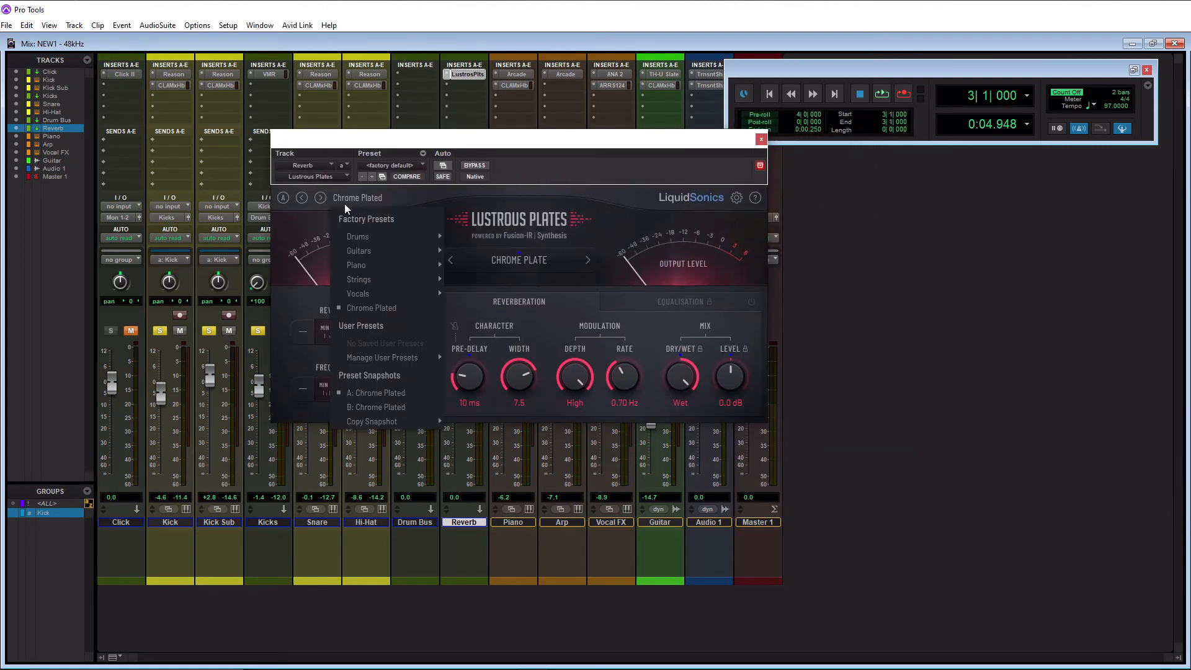
mouse_move(357, 236)
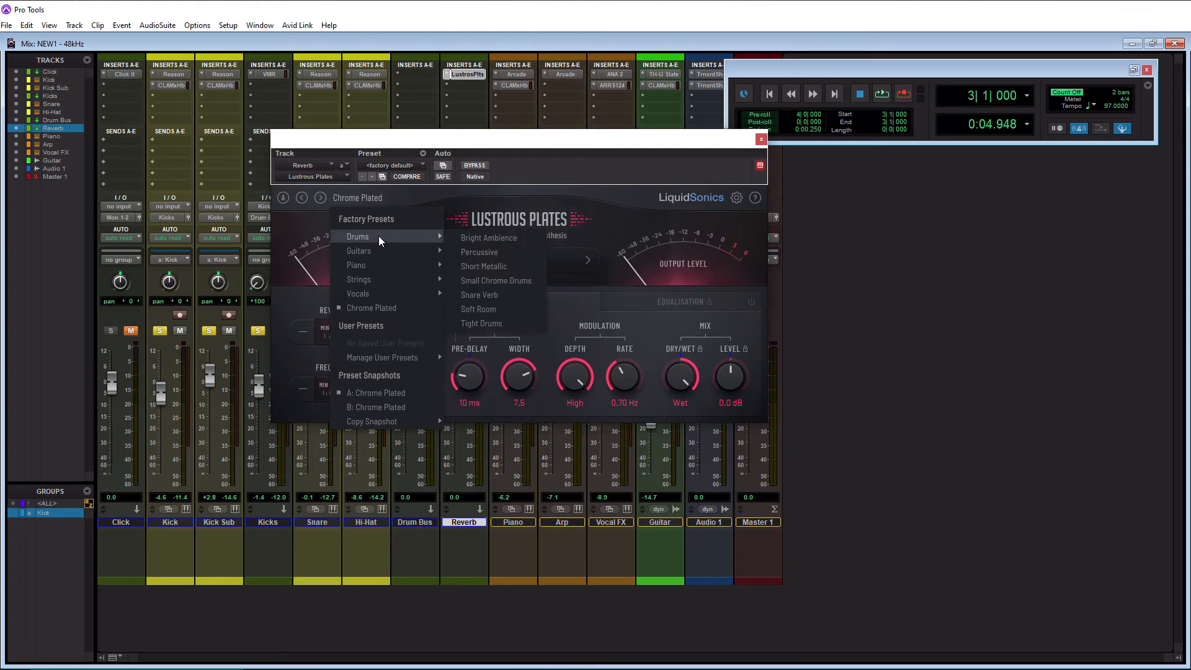
left_click(478, 295)
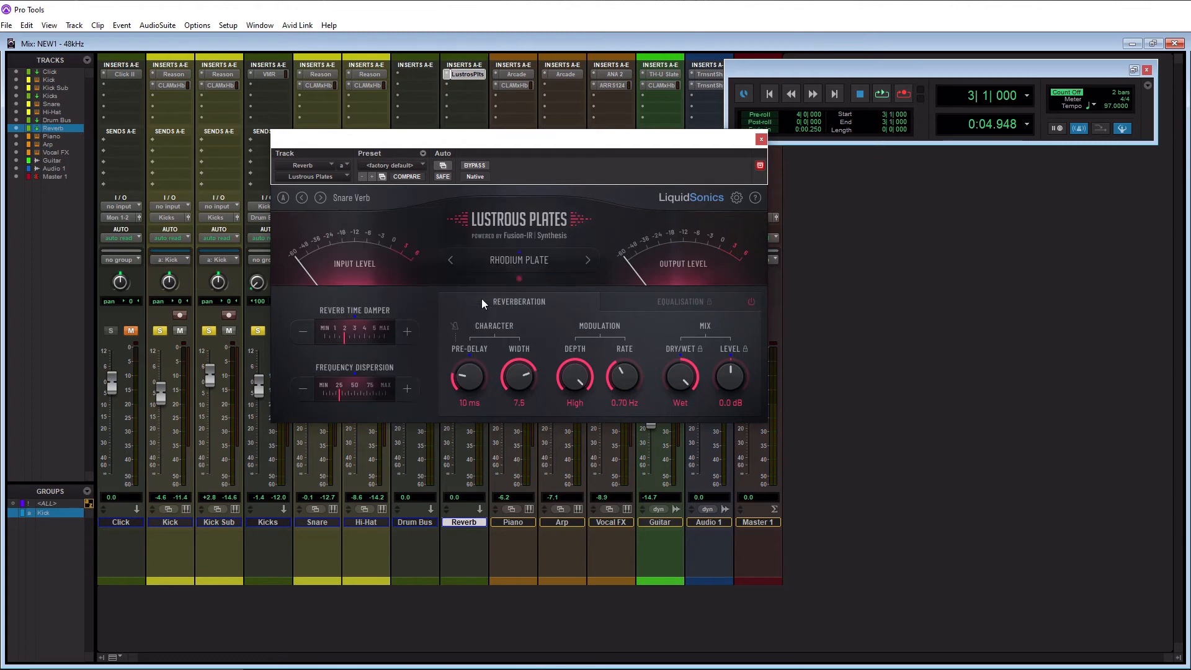
left_click_drag(519, 139, 581, 128)
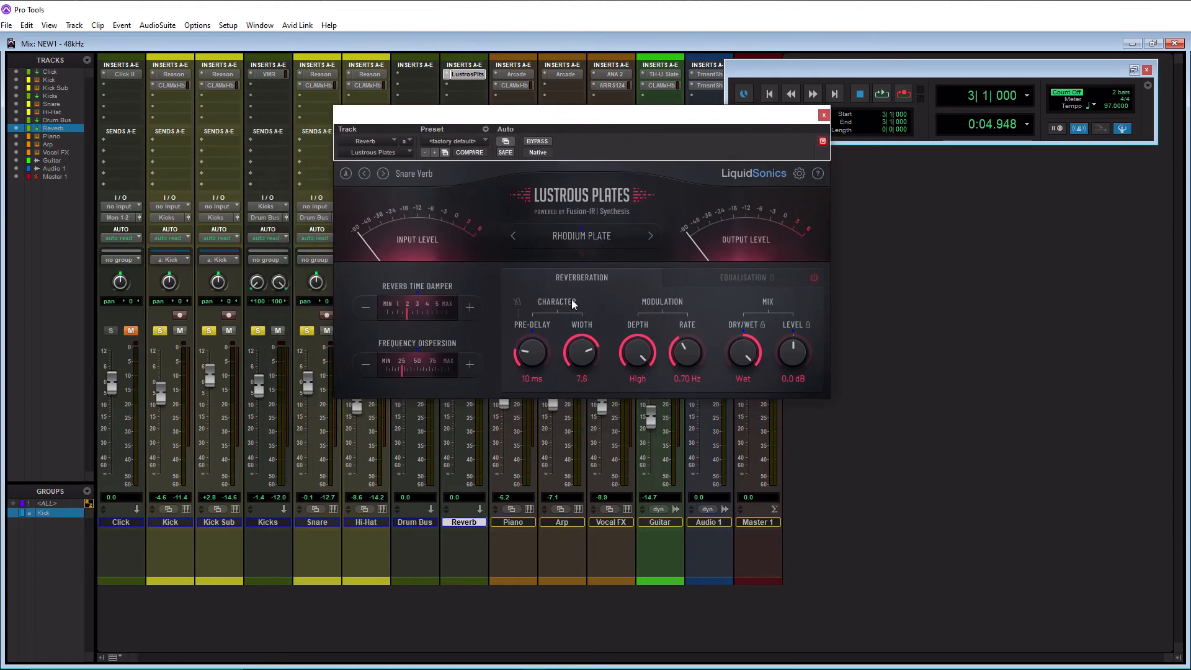
mouse_move(579, 250)
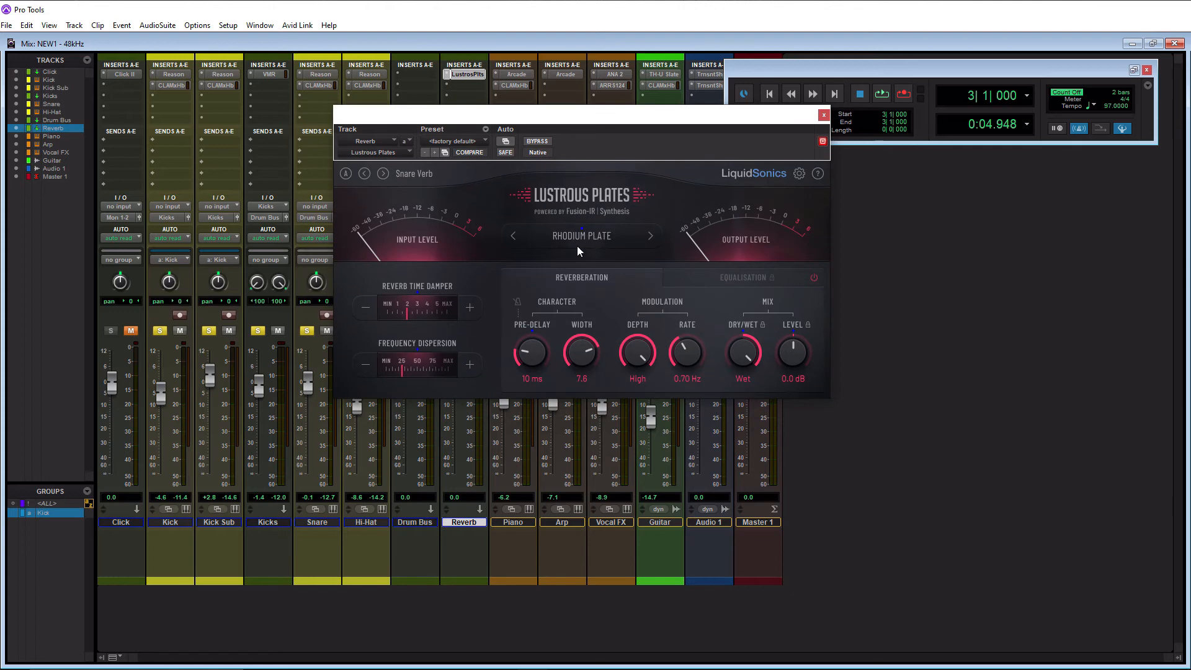
mouse_move(643, 227)
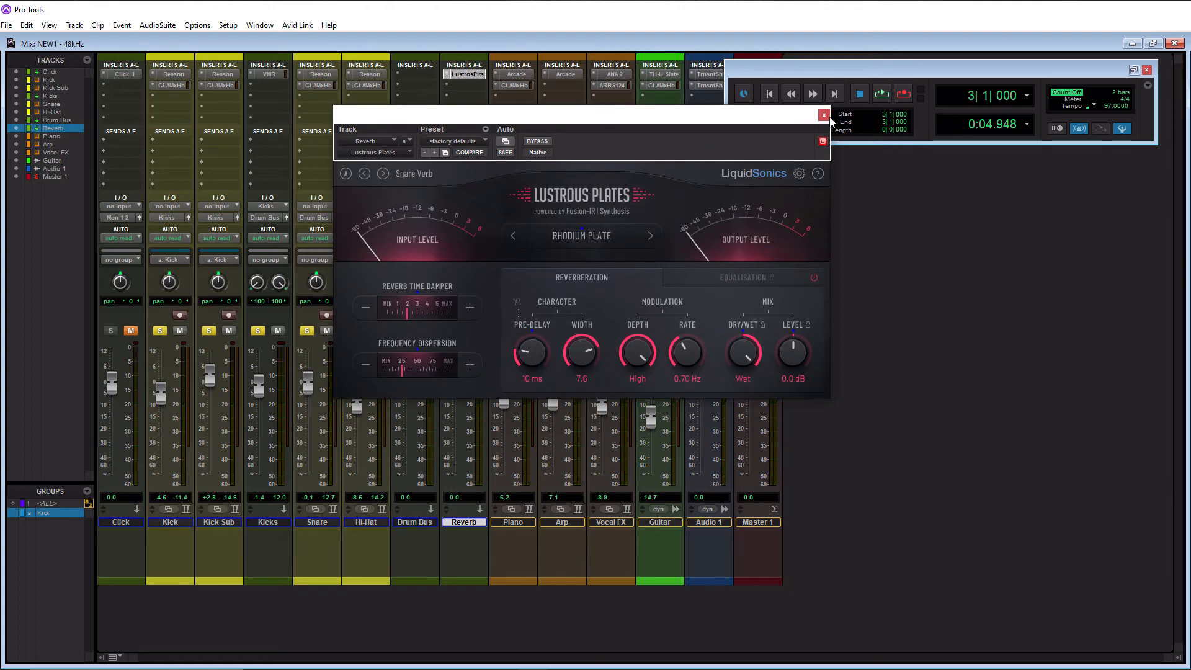
left_click(823, 116)
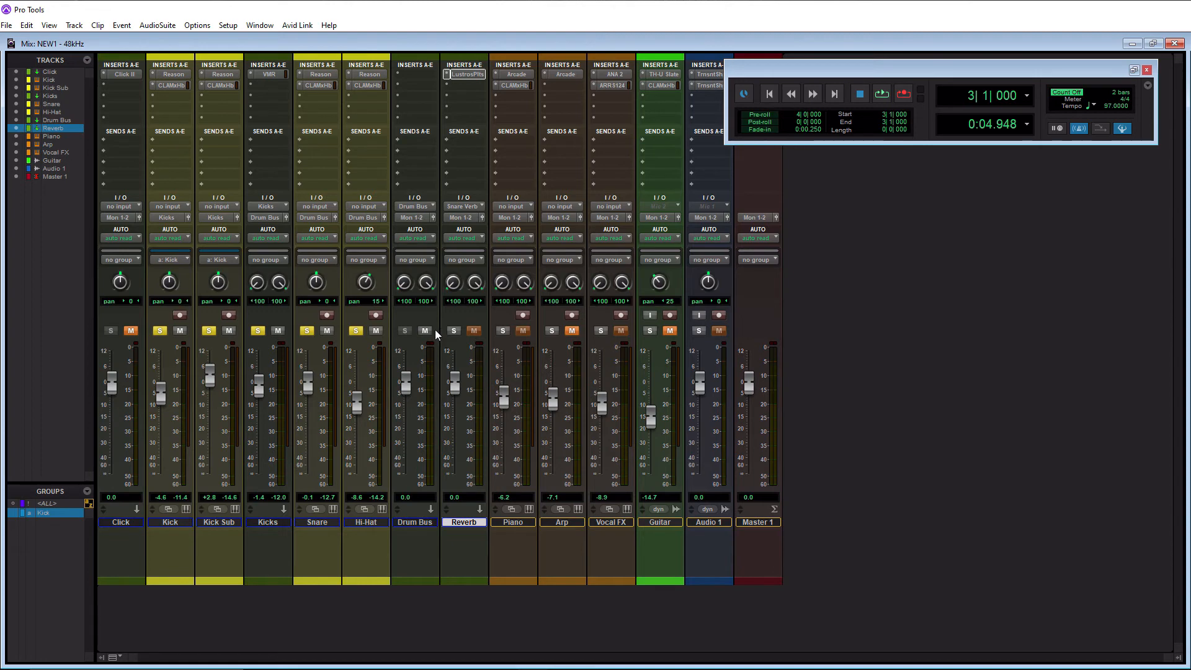
mouse_move(453, 346)
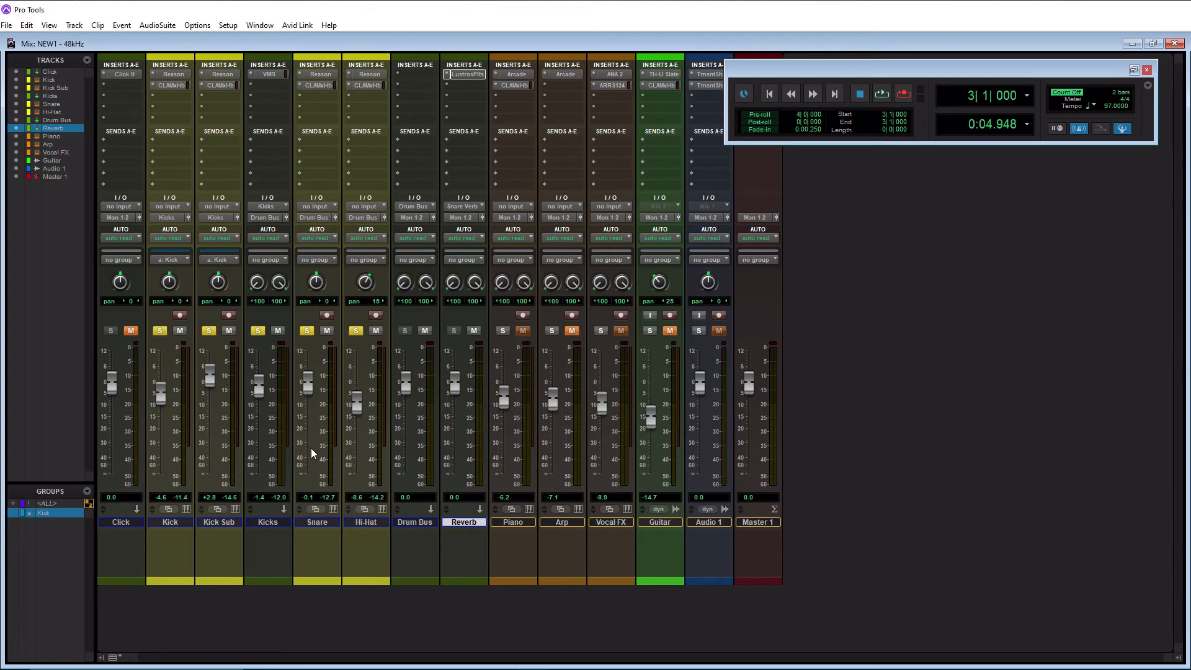
mouse_move(299, 169)
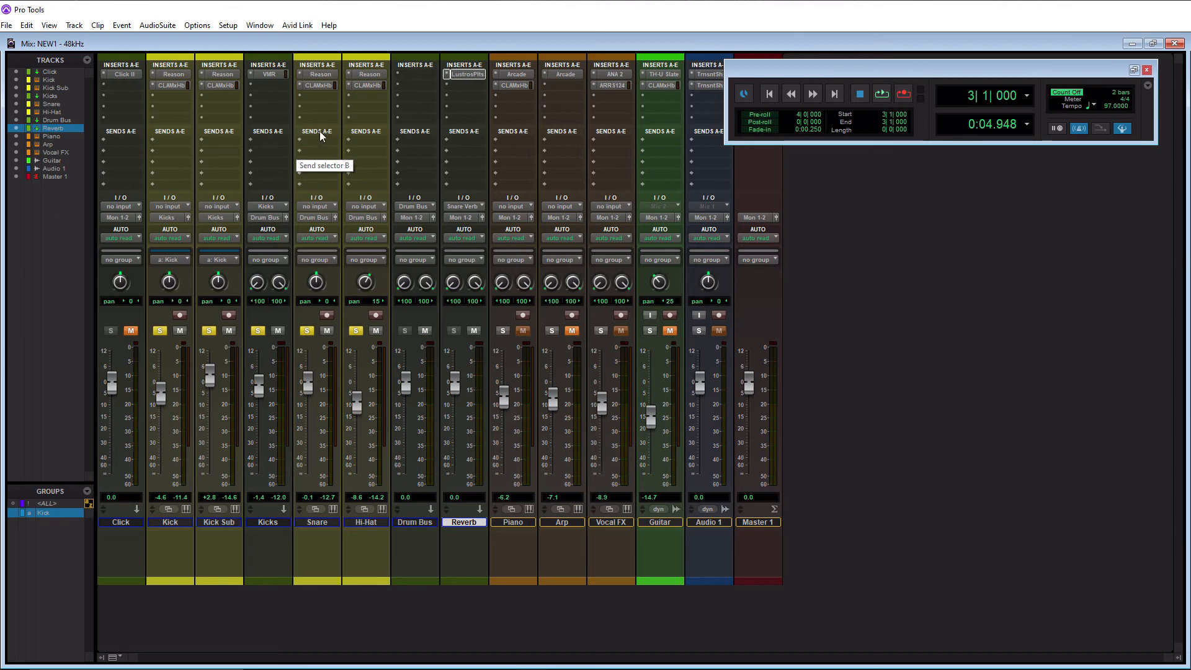
mouse_move(303, 155)
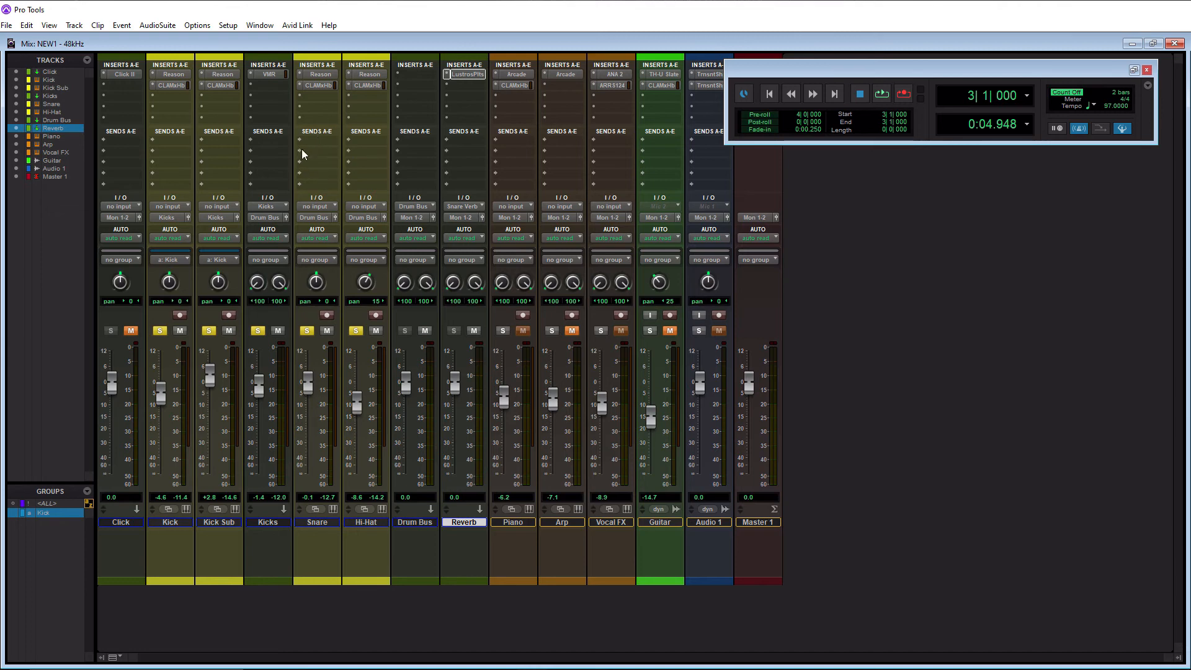
mouse_move(308, 146)
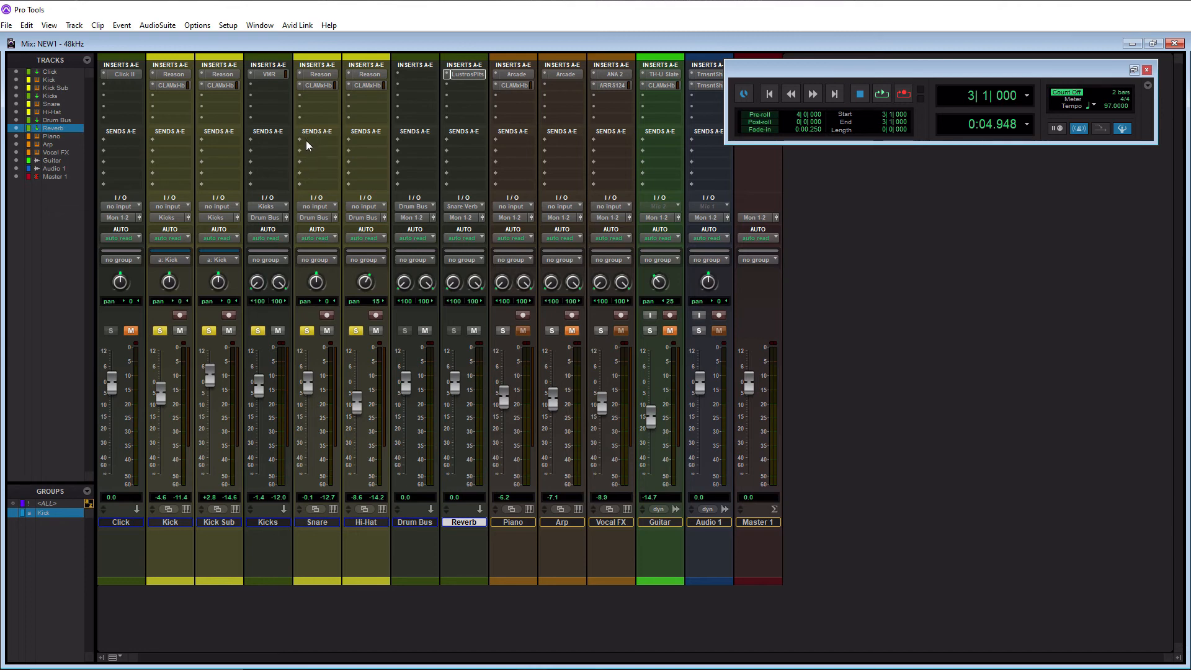
Add send A on the Snare track routed to the Snare Verb (Stereo) bus.
left_click(317, 144)
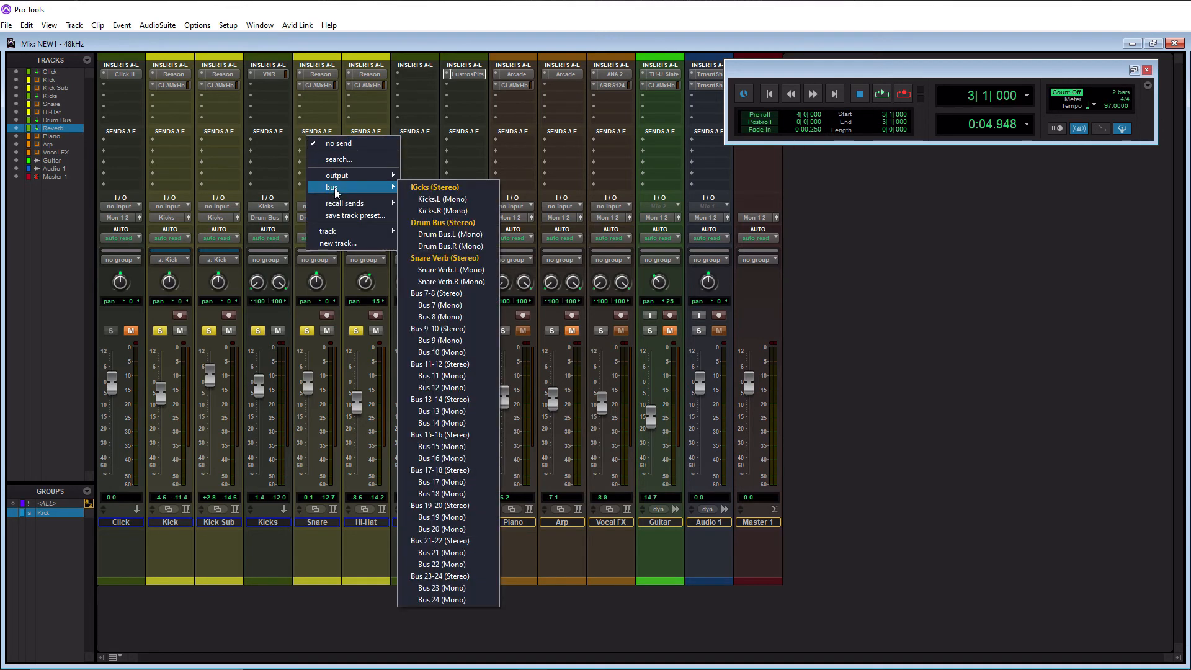
mouse_move(445, 258)
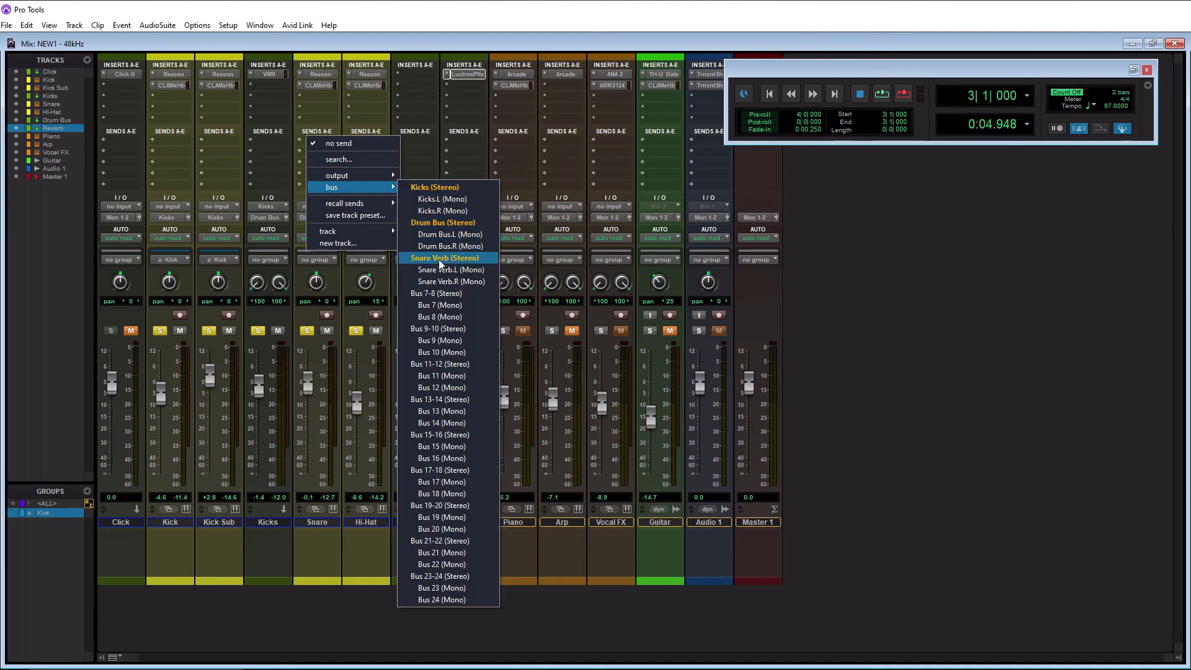
left_click(444, 257)
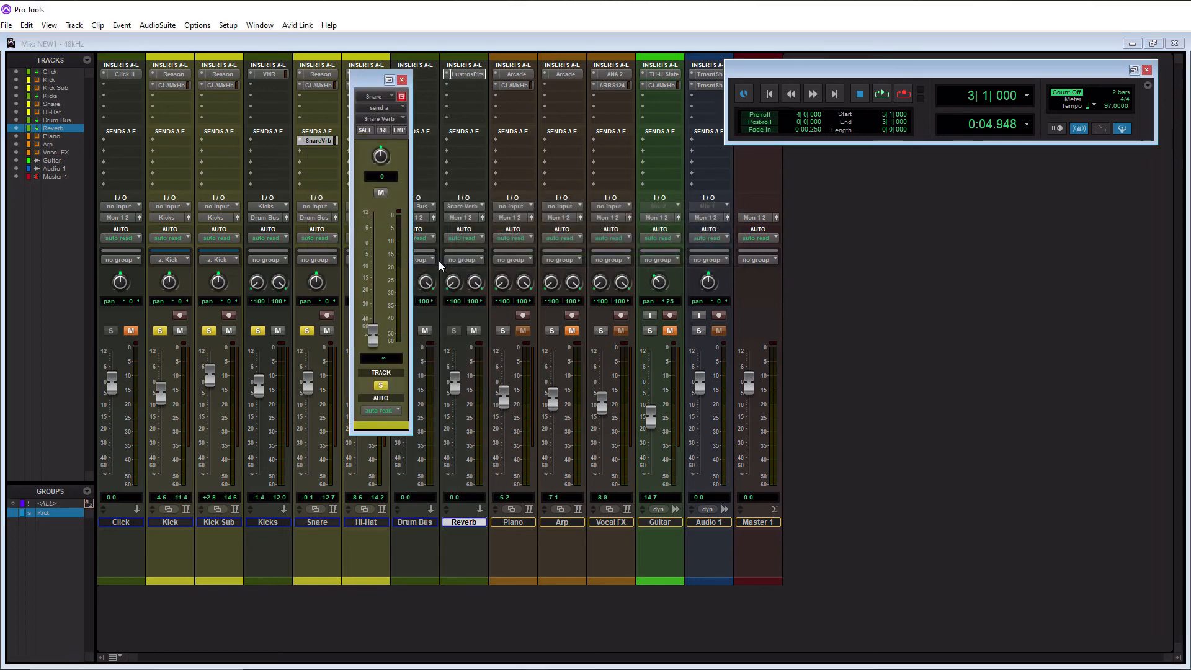
mouse_move(385, 295)
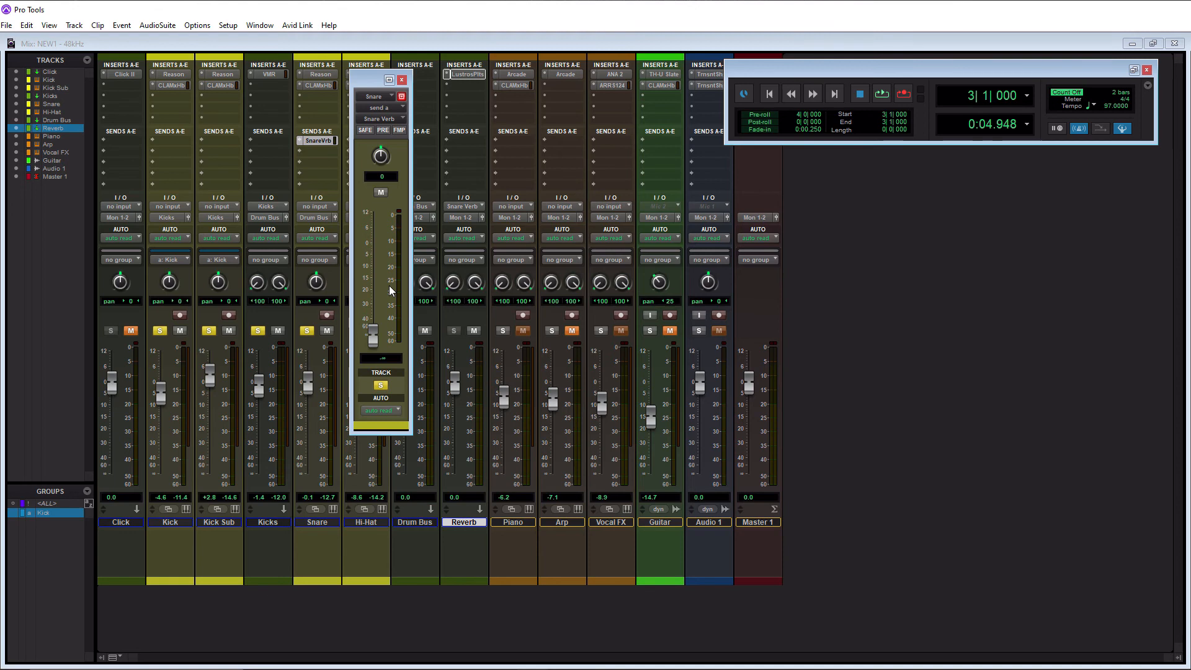
mouse_move(449, 320)
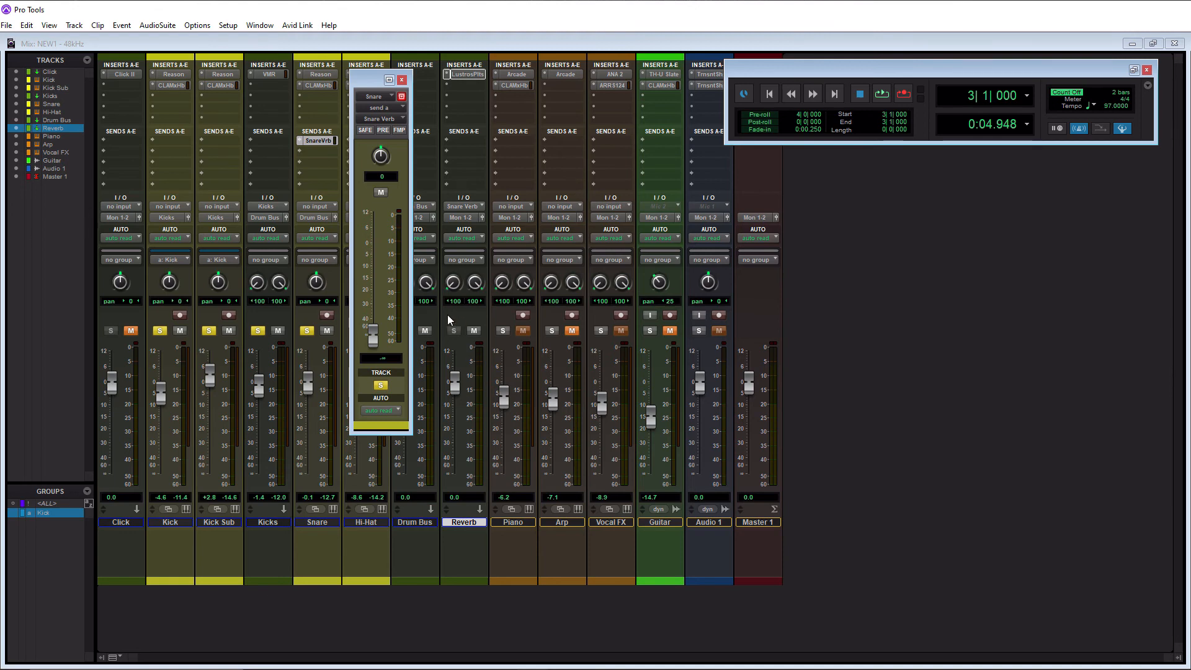
mouse_move(327, 310)
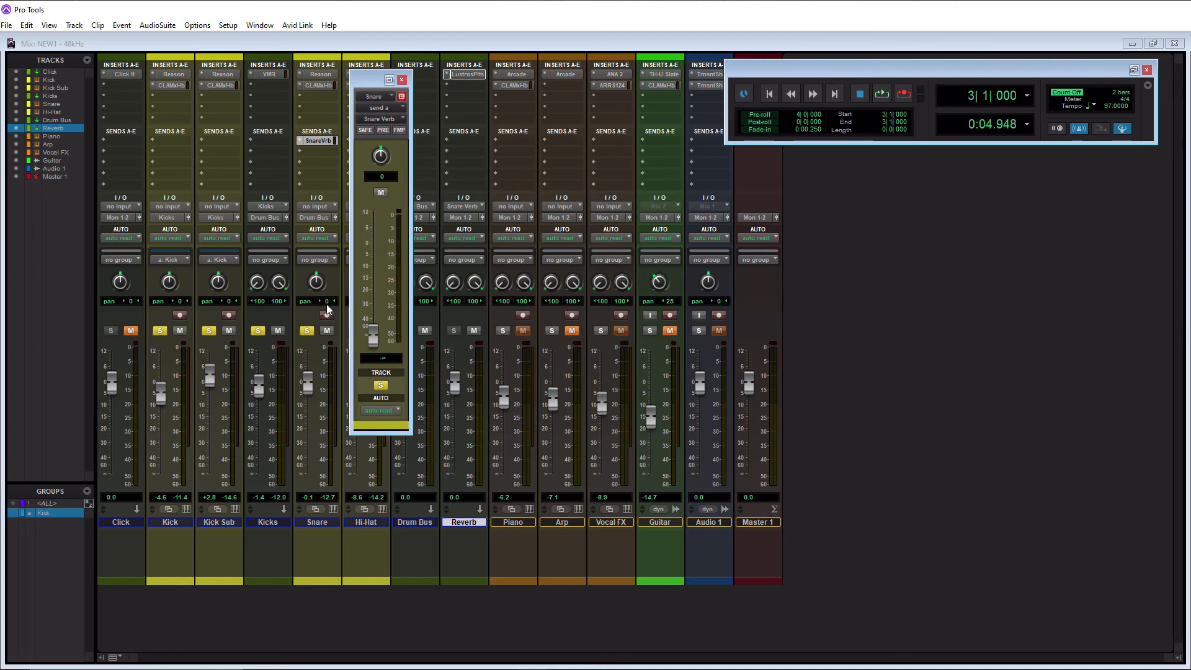
Play the session and balance the Snare reverb send by ear, settling at -17.4 dB.
left_click(881, 93)
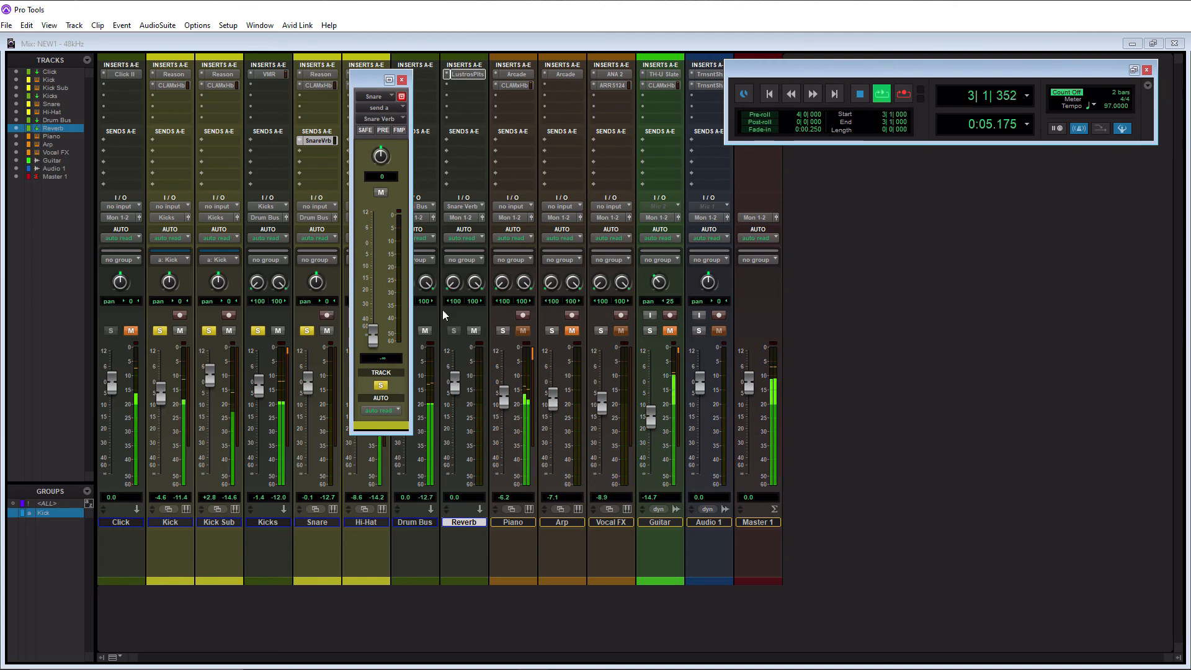
left_click_drag(372, 330, 372, 313)
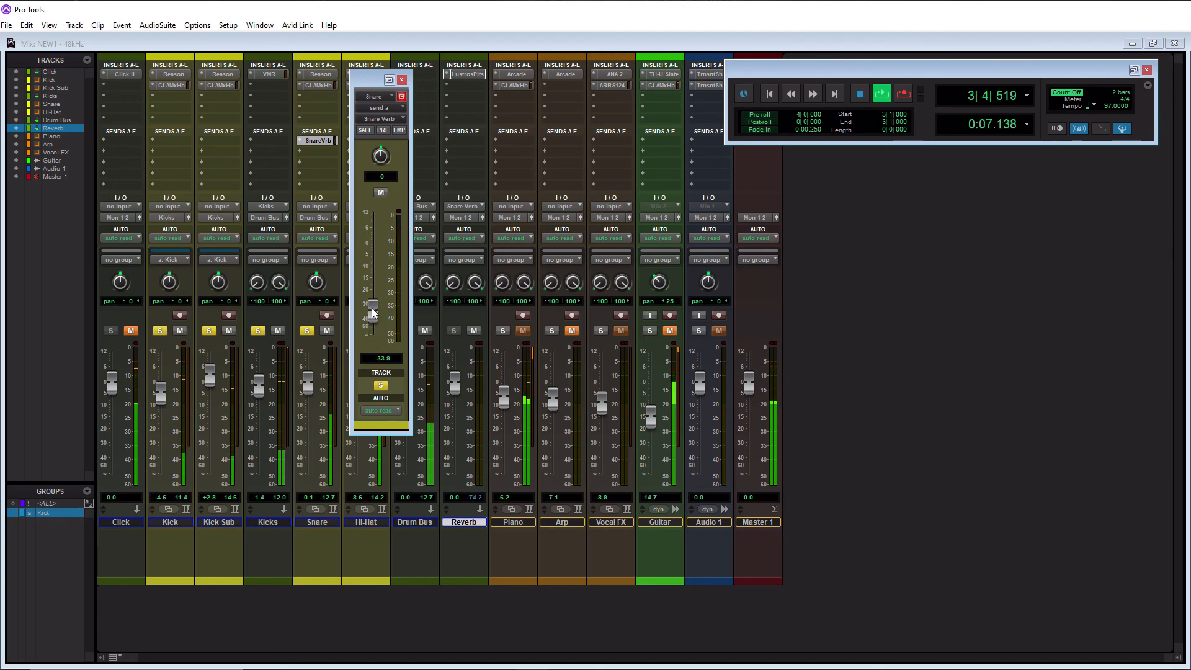
left_click_drag(372, 311, 372, 273)
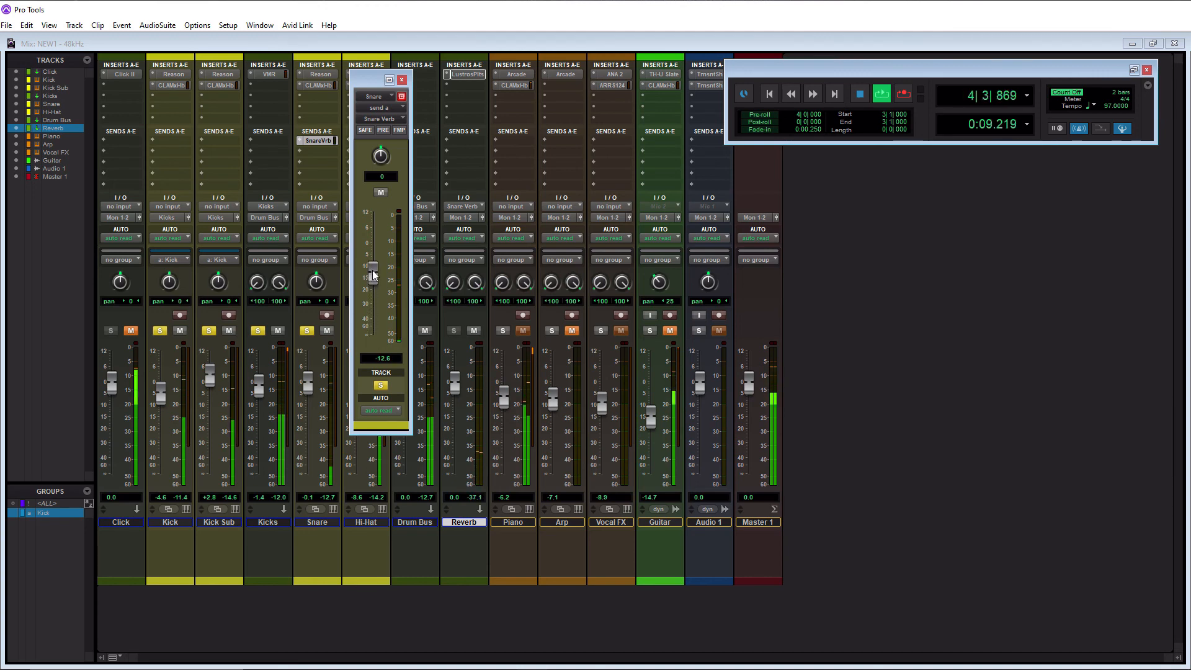
left_click_drag(372, 273, 372, 251)
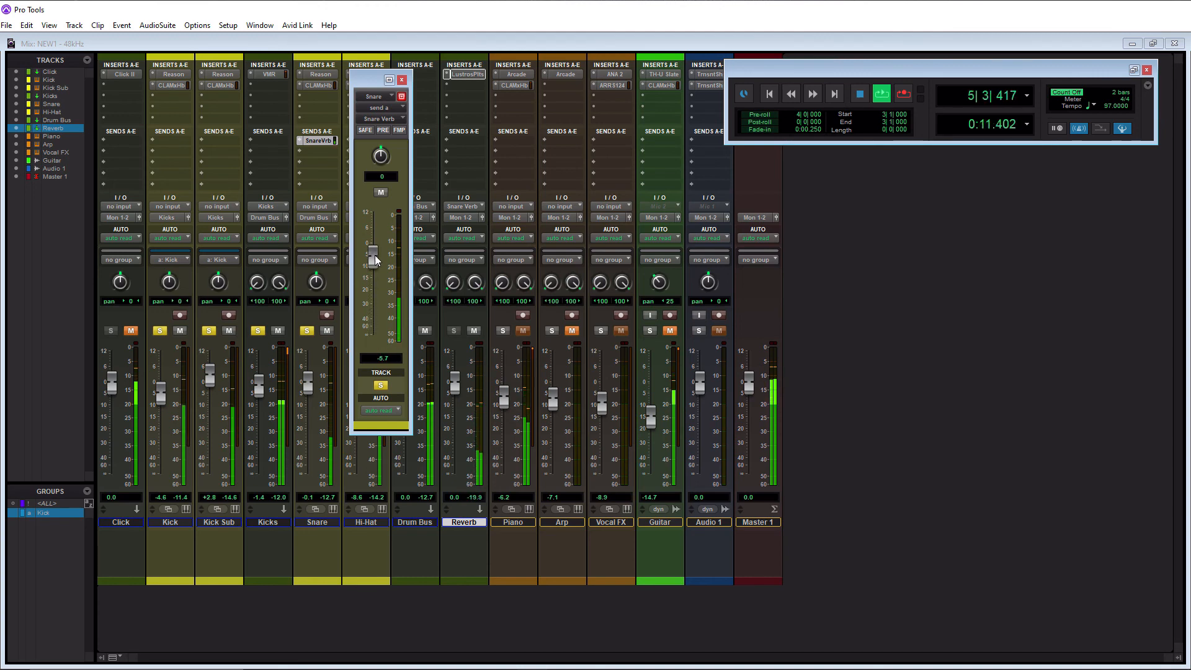
left_click_drag(374, 250, 376, 285)
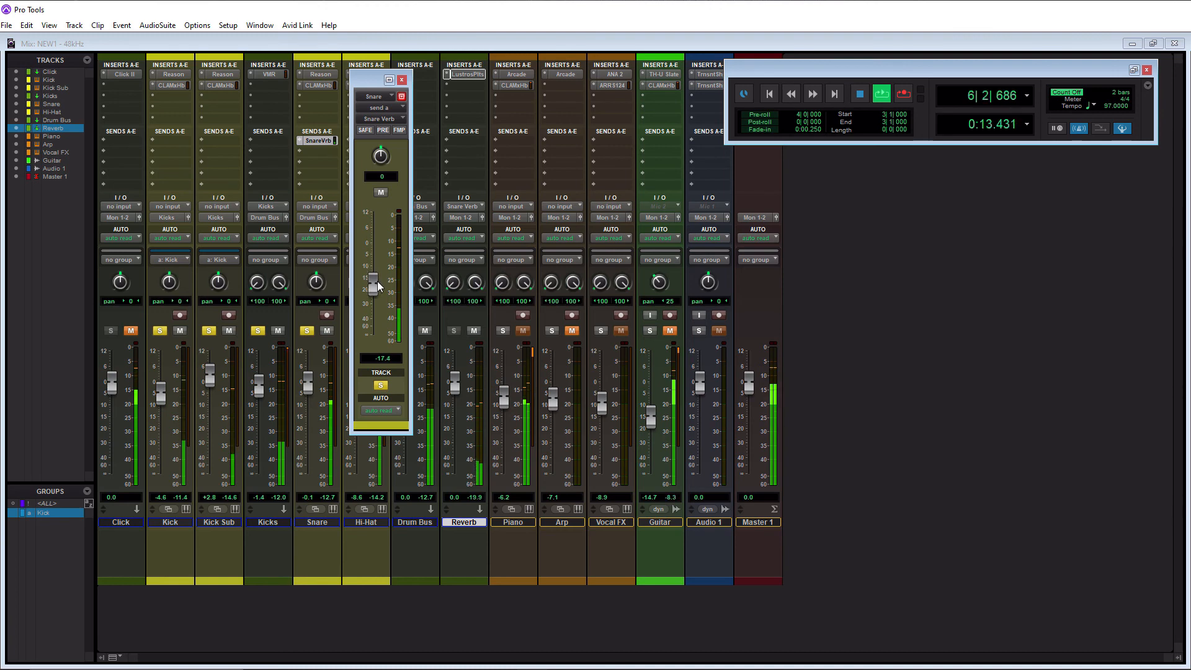